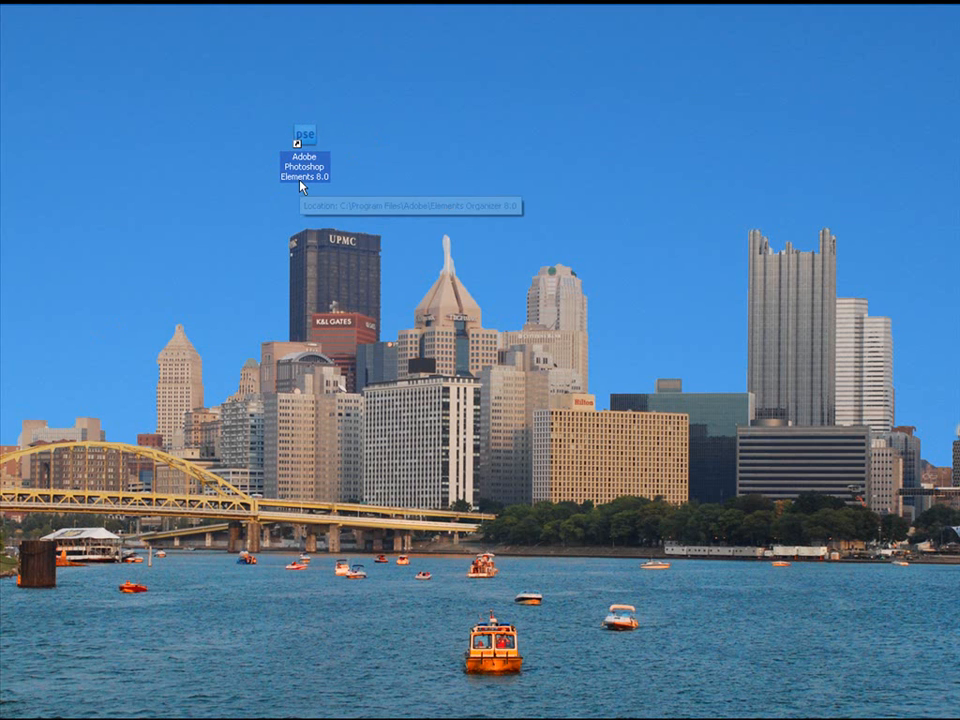
# Launch Photoshop Elements 8 from its desktop shortcut
pyautogui.doubleClick(306, 132)
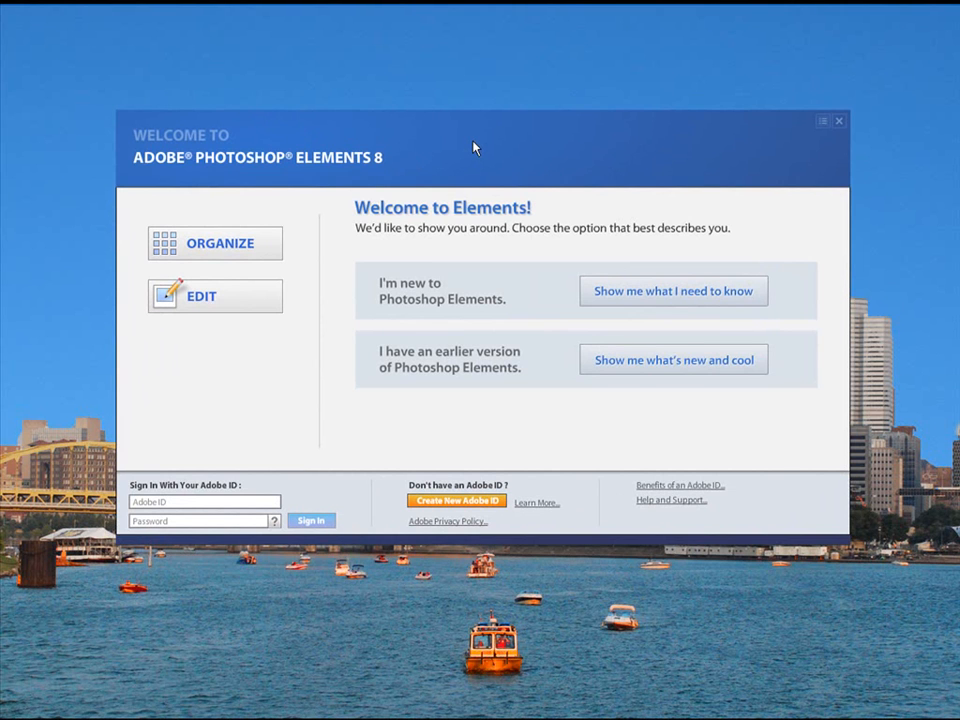
pyautogui.moveTo(505, 186)
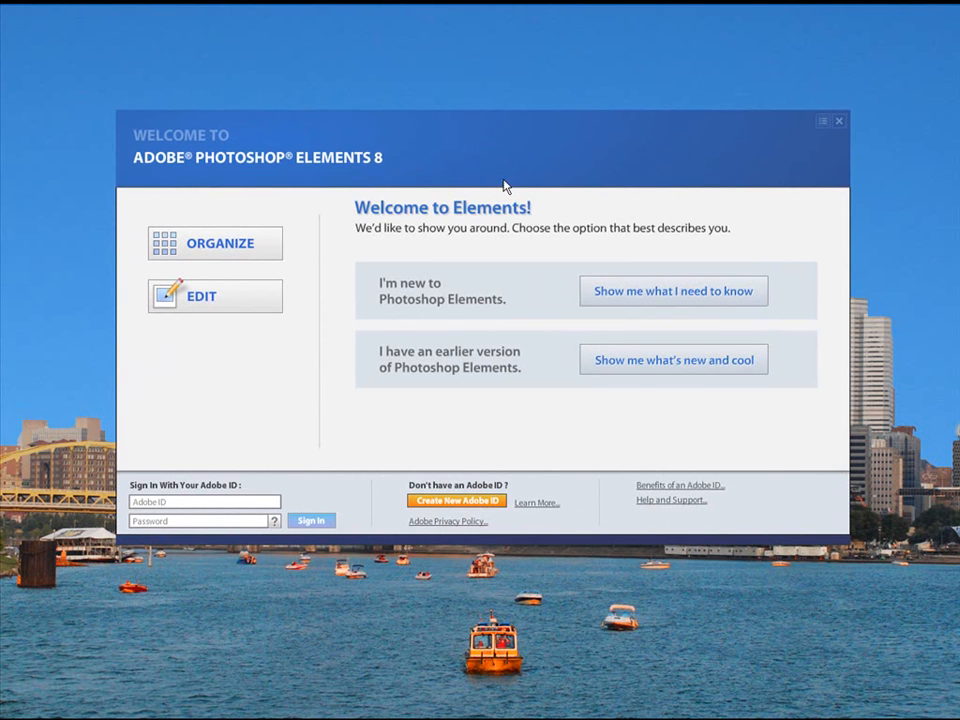
pyautogui.moveTo(632, 296)
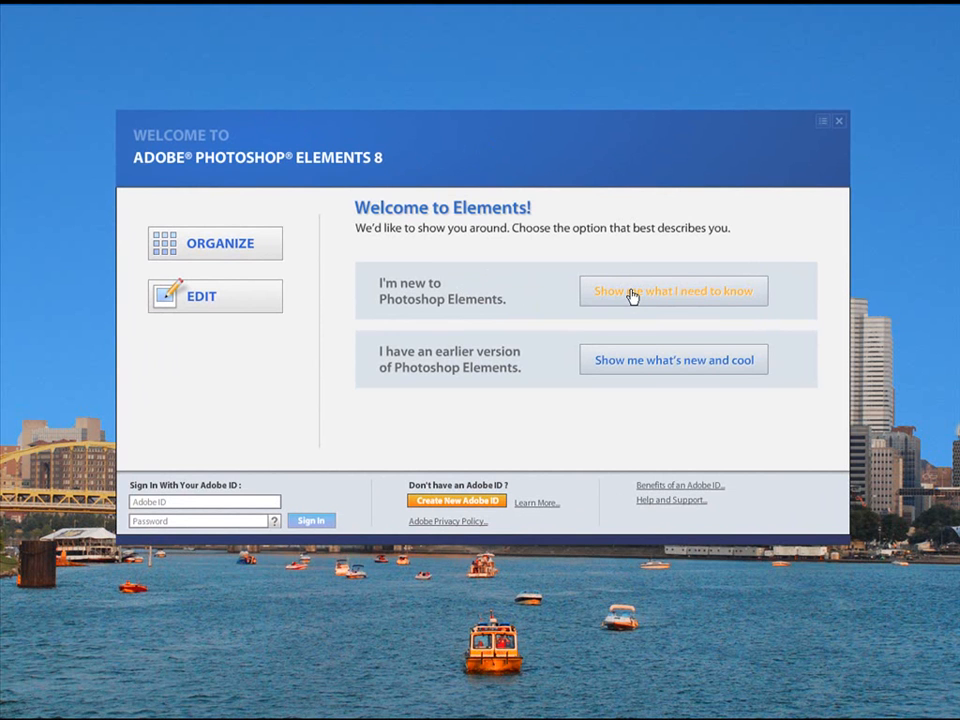
# Preview the 'Show me what I need to know' highlights tour, then close the welcome window
pyautogui.click(673, 290)
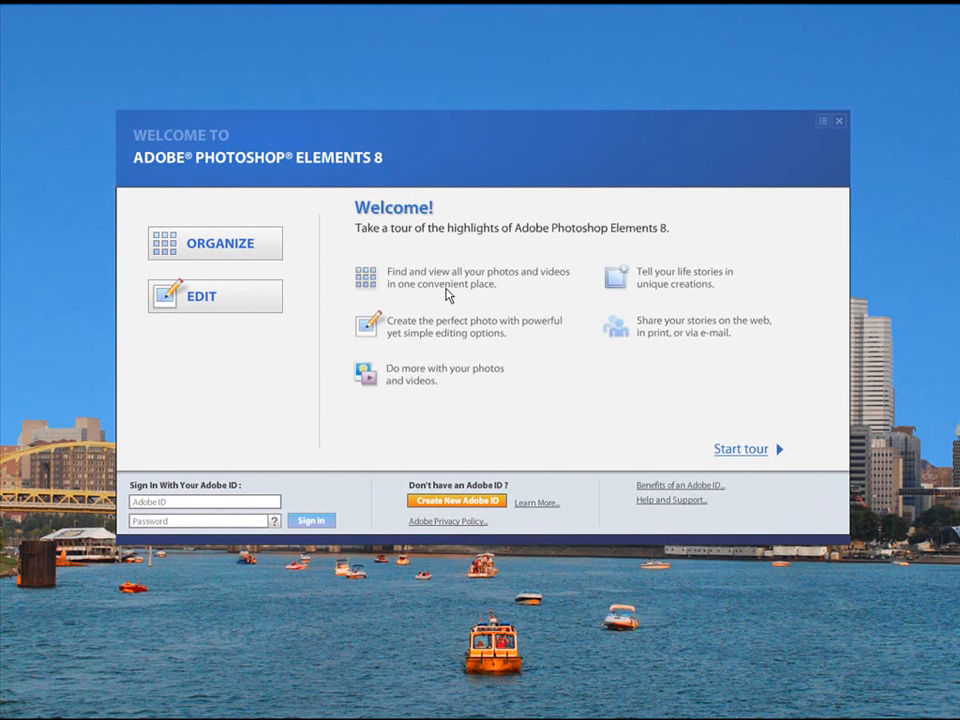
pyautogui.moveTo(458, 343)
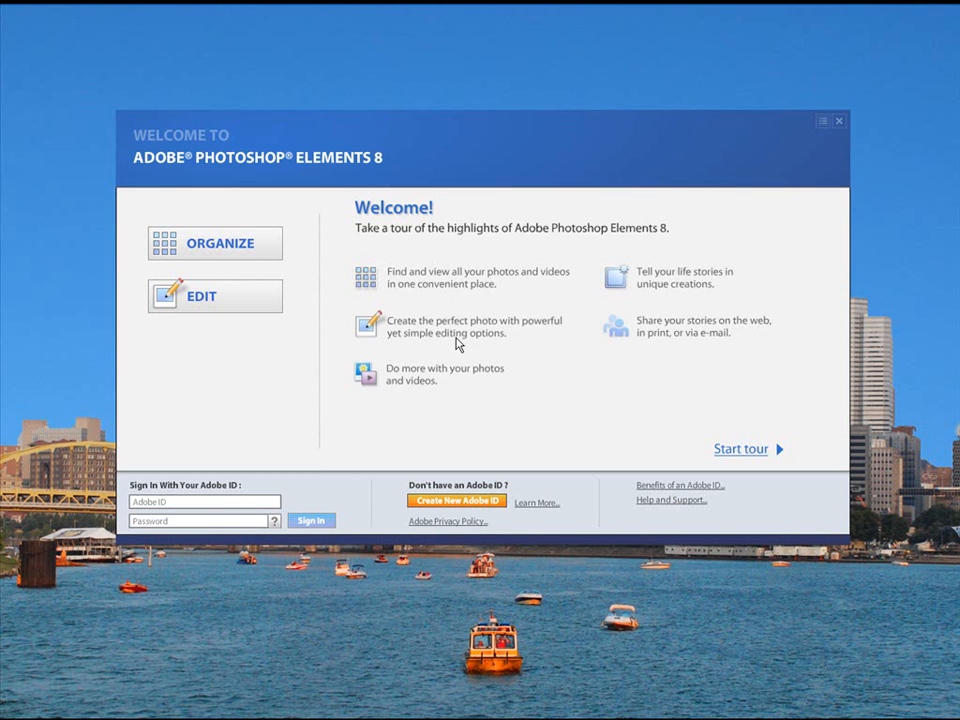
pyautogui.moveTo(722, 456)
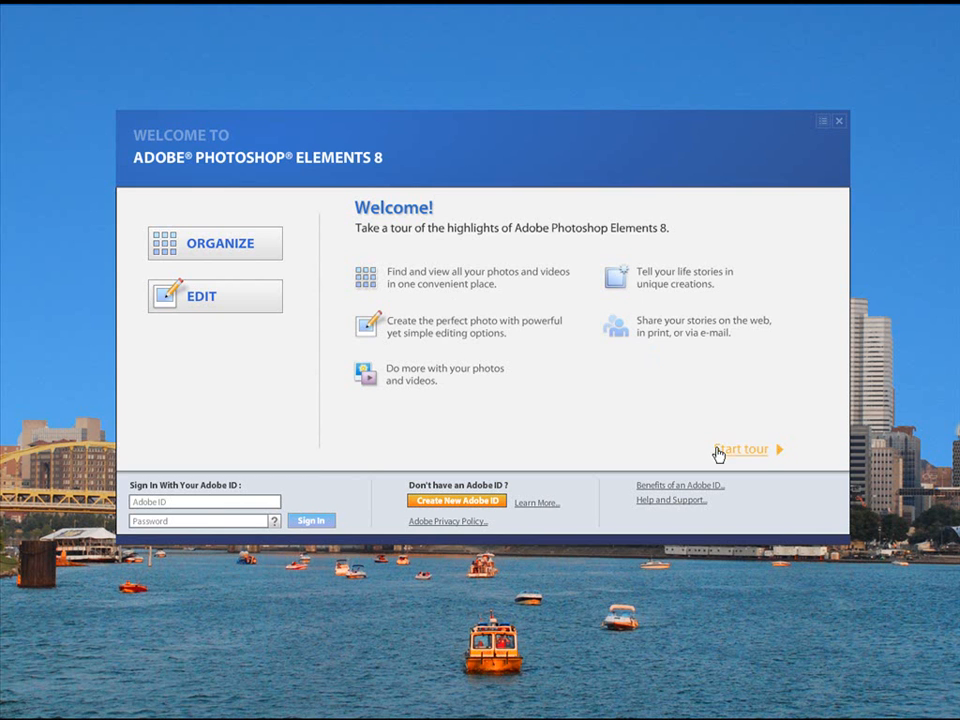
pyautogui.click(745, 449)
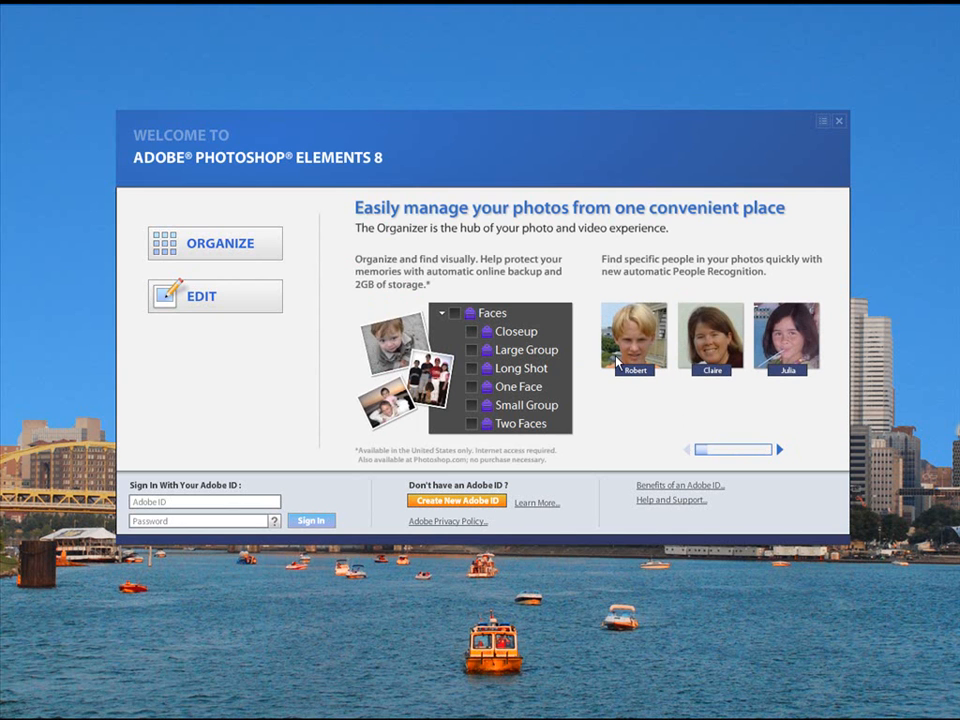
pyautogui.moveTo(612, 415)
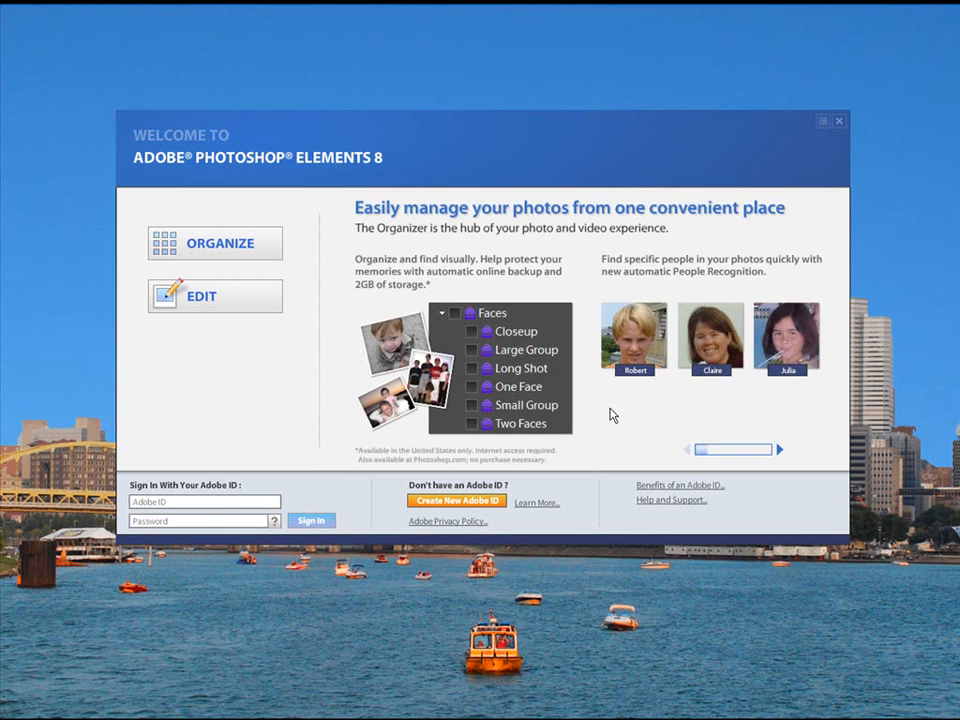
pyautogui.moveTo(513, 272)
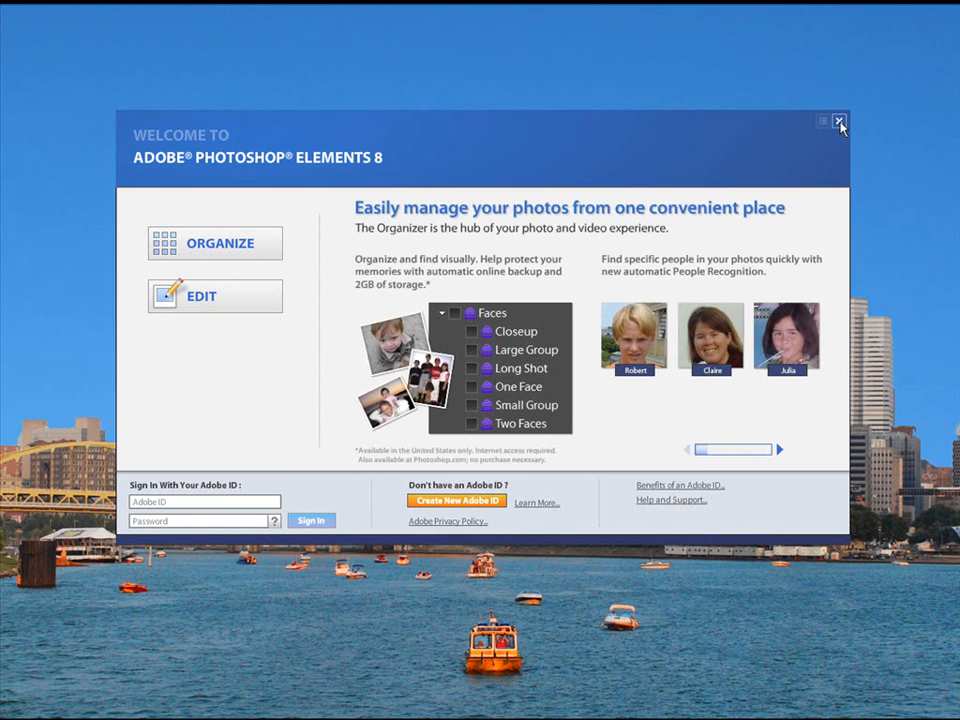
pyautogui.click(840, 122)
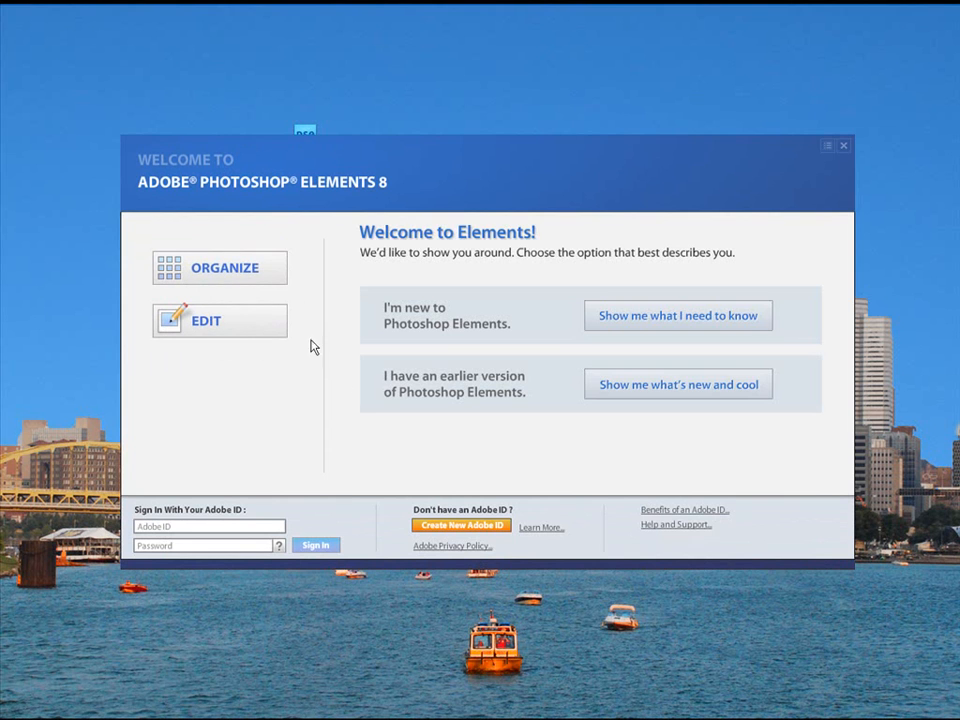
pyautogui.moveTo(465, 393)
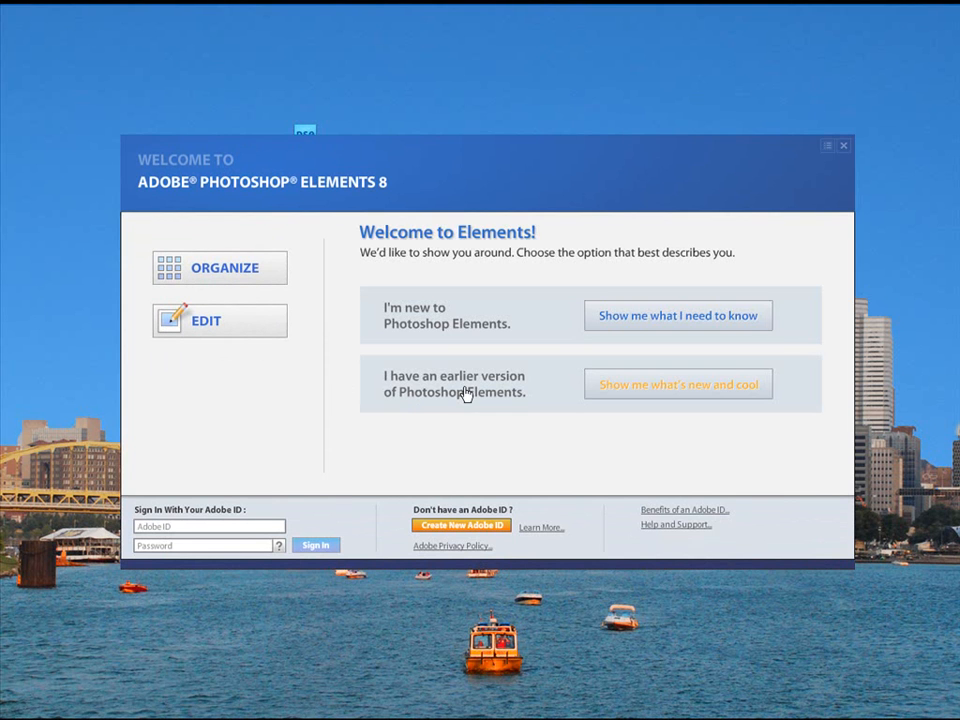
pyautogui.moveTo(647, 394)
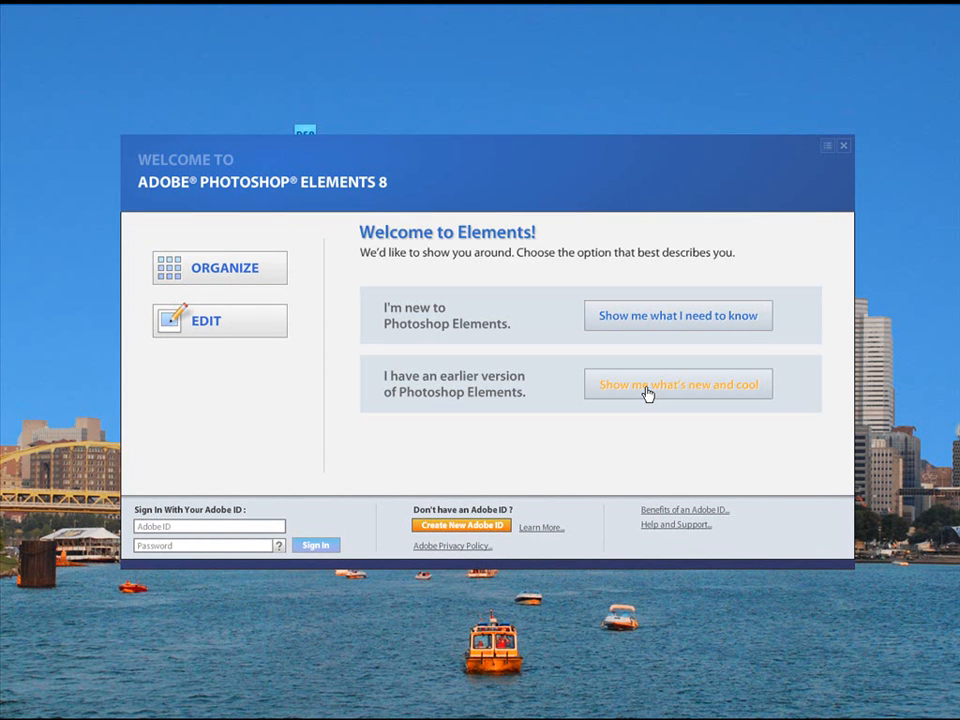
pyautogui.moveTo(520, 400)
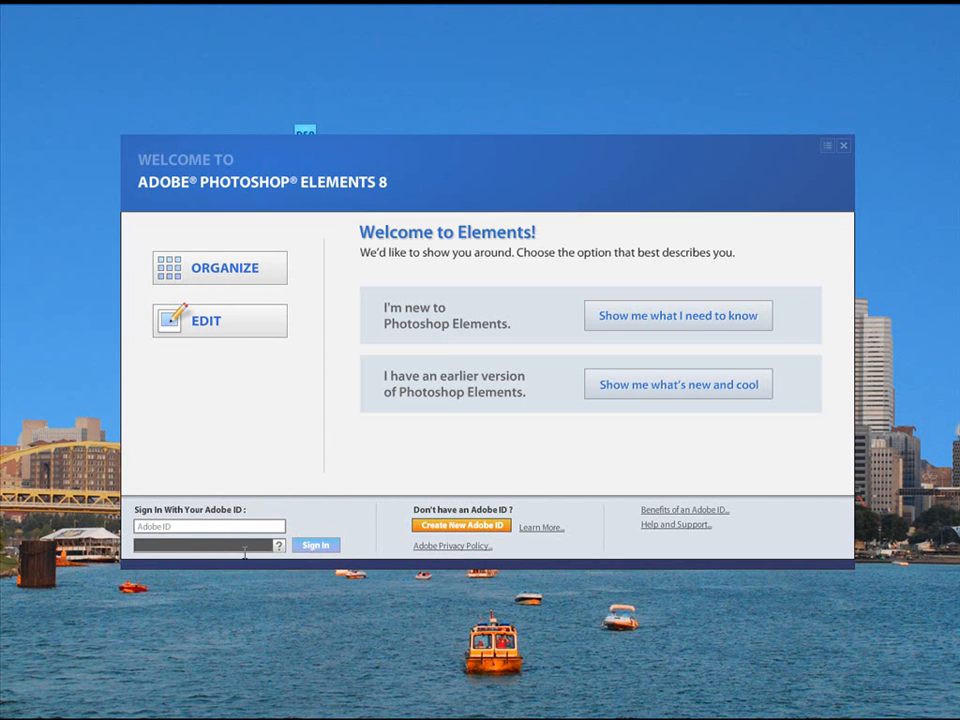
pyautogui.moveTo(262, 457)
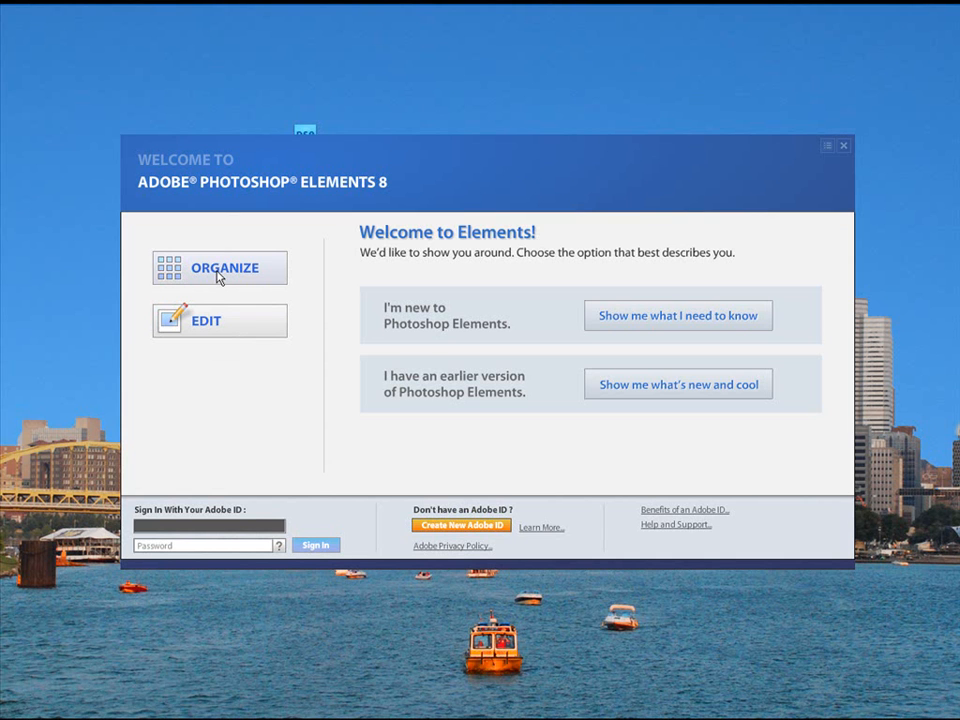
# Open ORGANIZE and dismiss the 'Failed to Open Catalog' warning
pyautogui.click(223, 267)
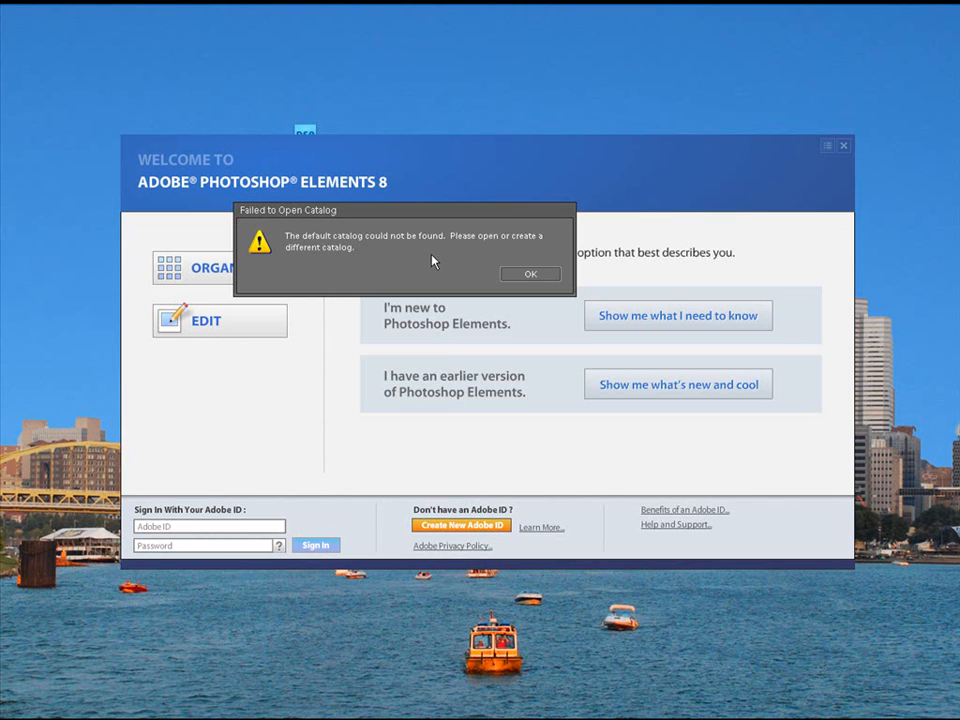
pyautogui.moveTo(435, 278)
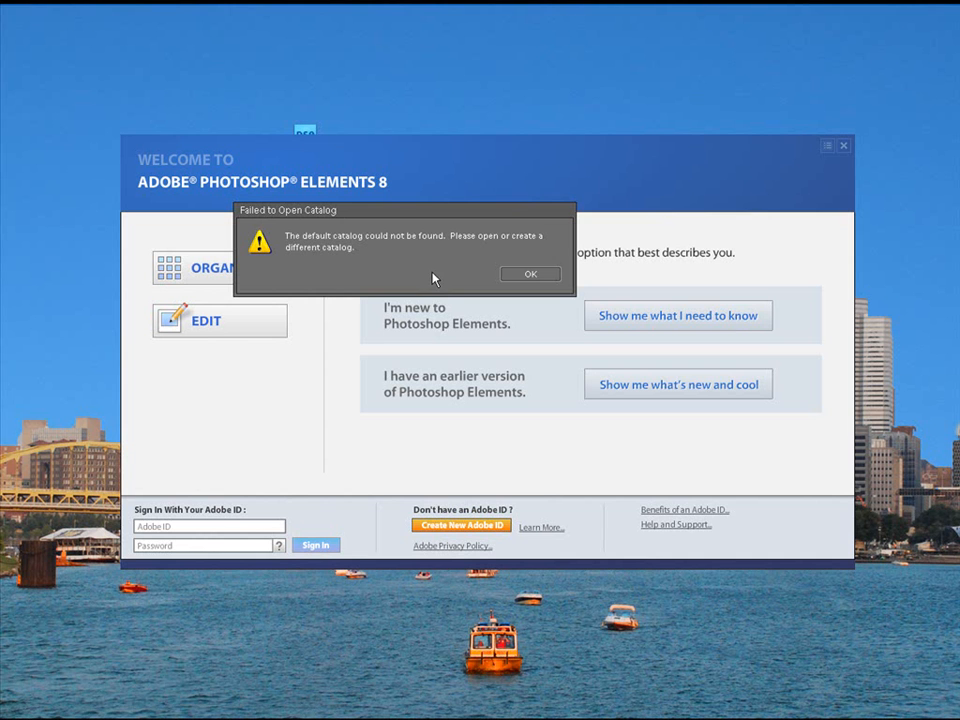
pyautogui.click(530, 273)
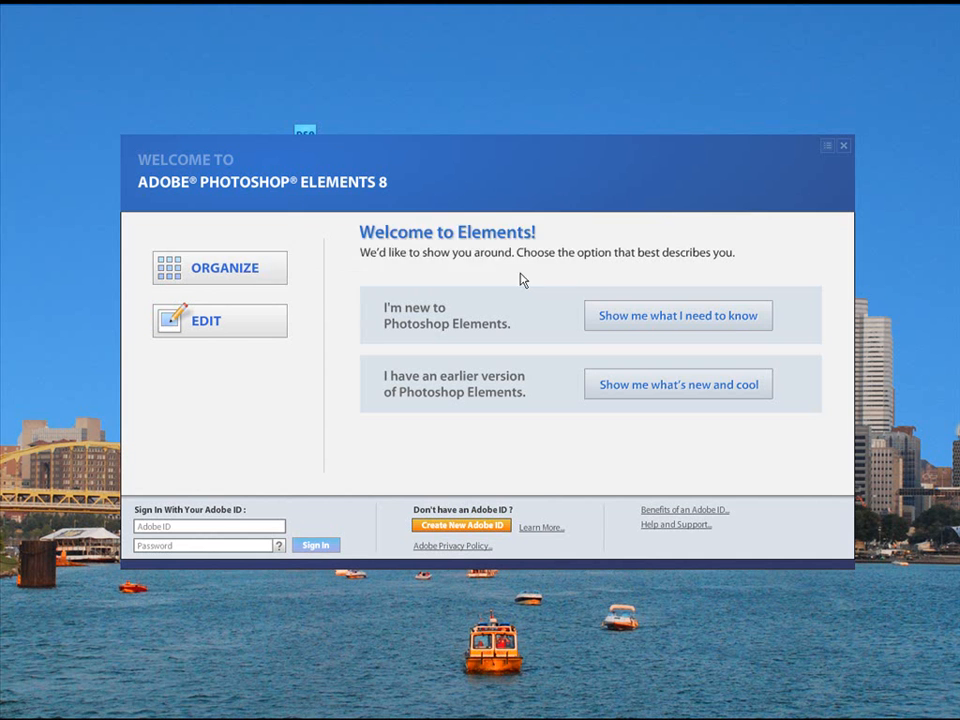
pyautogui.click(219, 267)
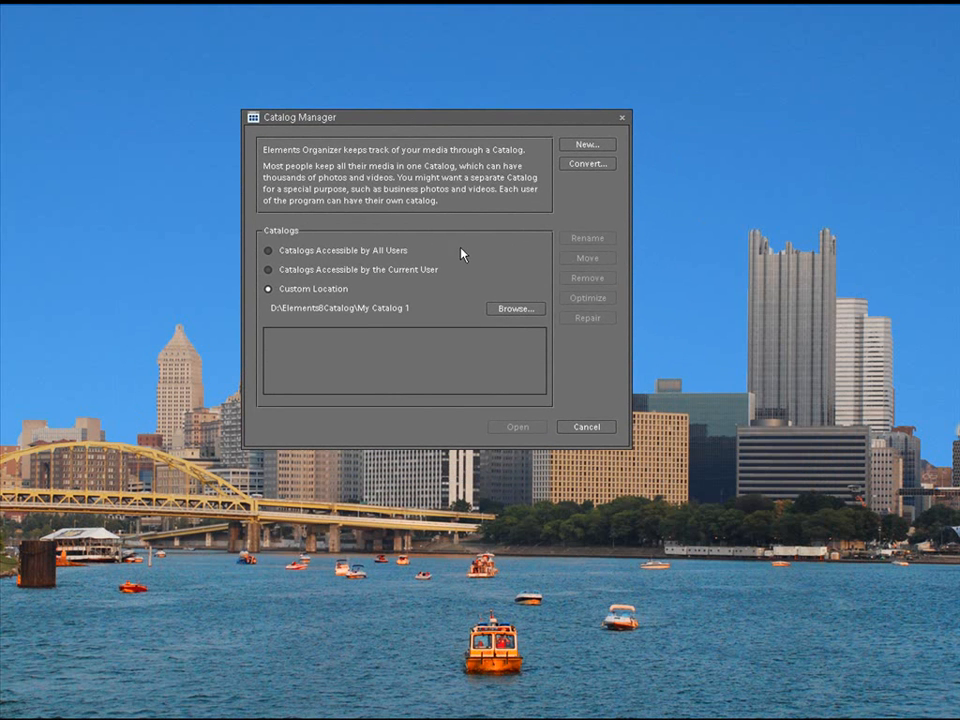
pyautogui.moveTo(587, 172)
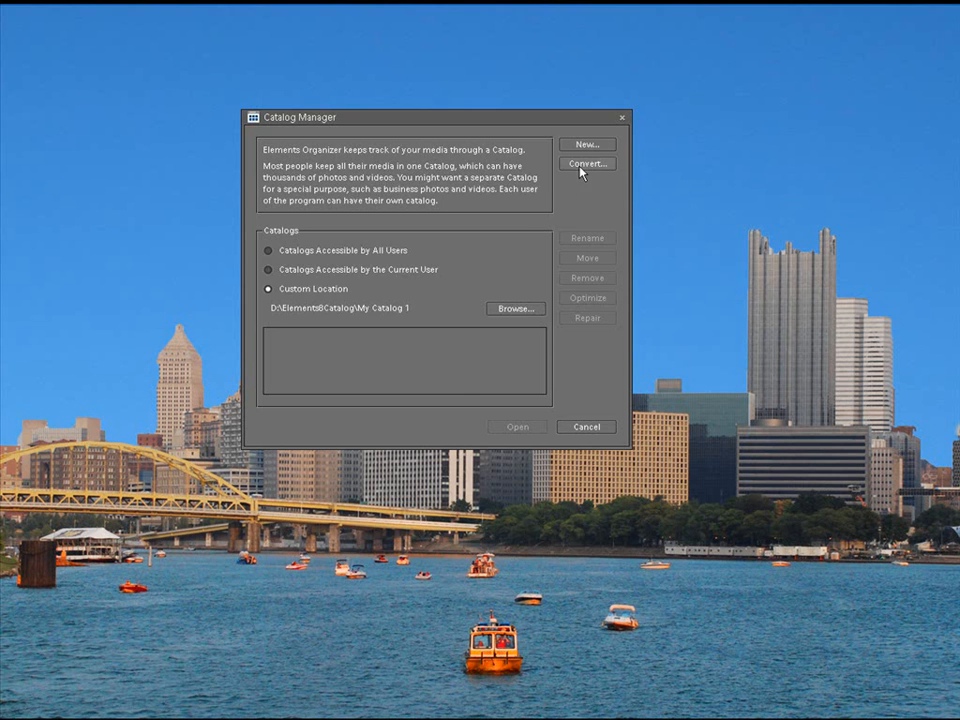
# Open the Convert Catalog list from the Catalog Manager
pyautogui.click(587, 163)
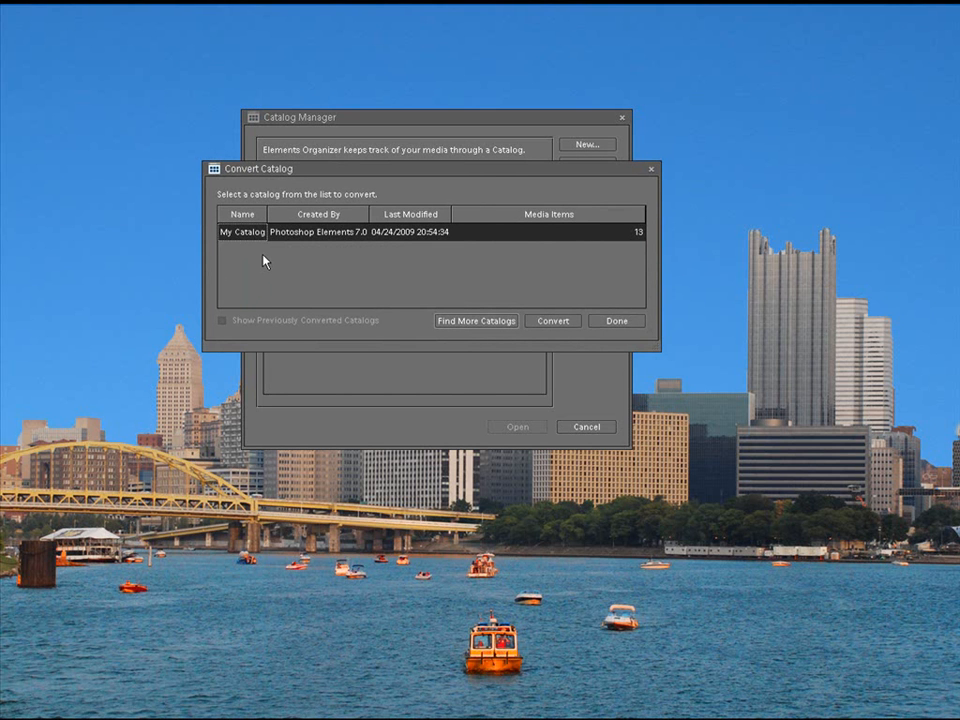
pyautogui.moveTo(451, 238)
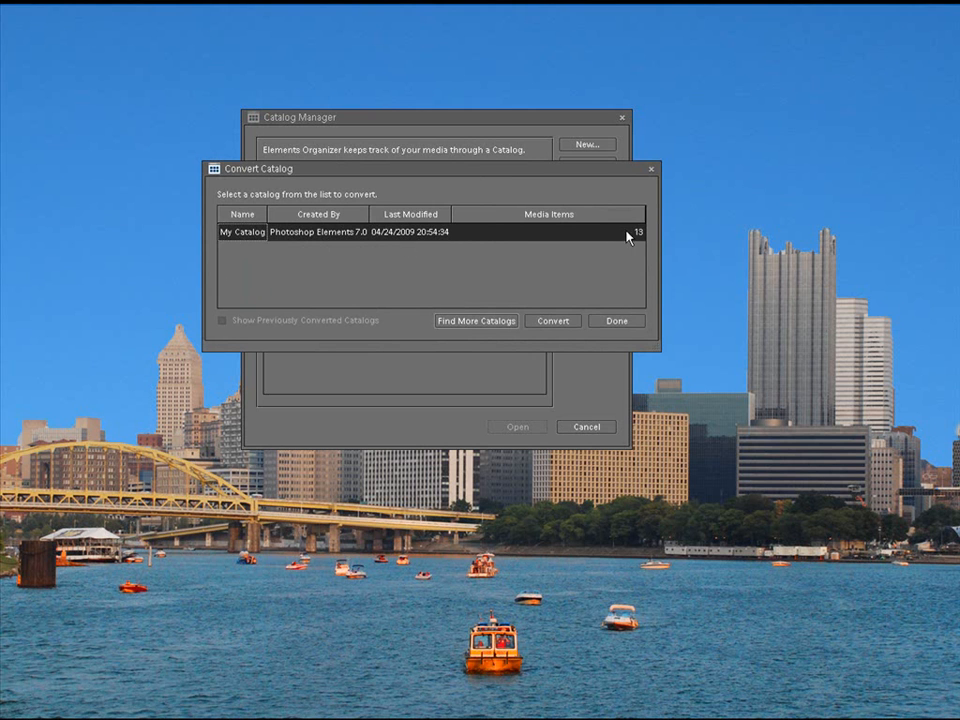
pyautogui.moveTo(638, 237)
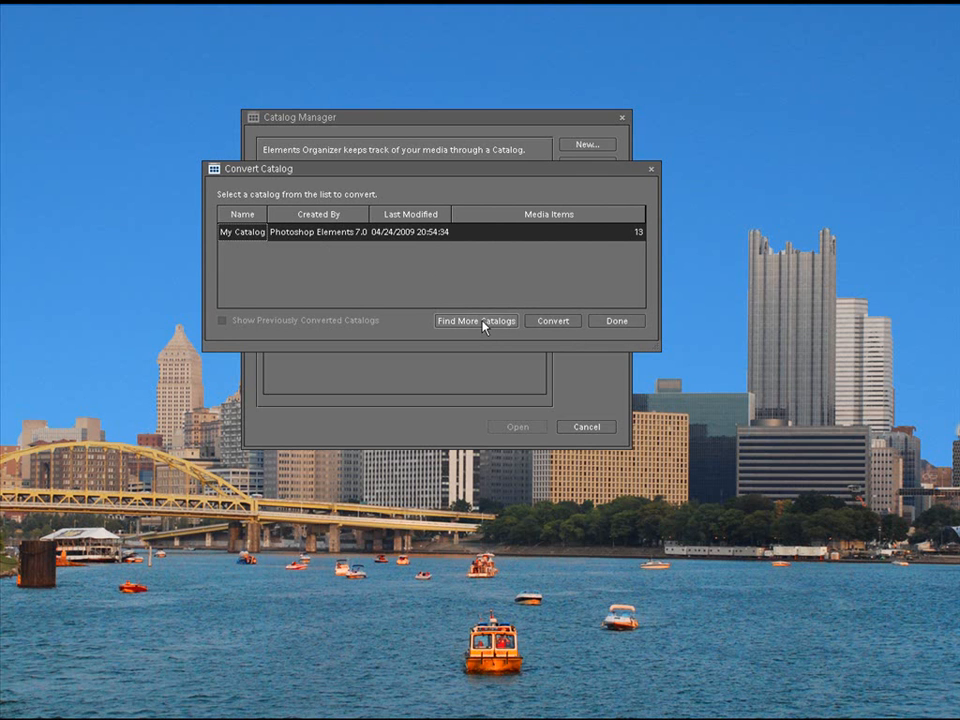
# Find more catalogs and add My Catalog 1 from D:\Elements8Catalog to the list
pyautogui.click(476, 320)
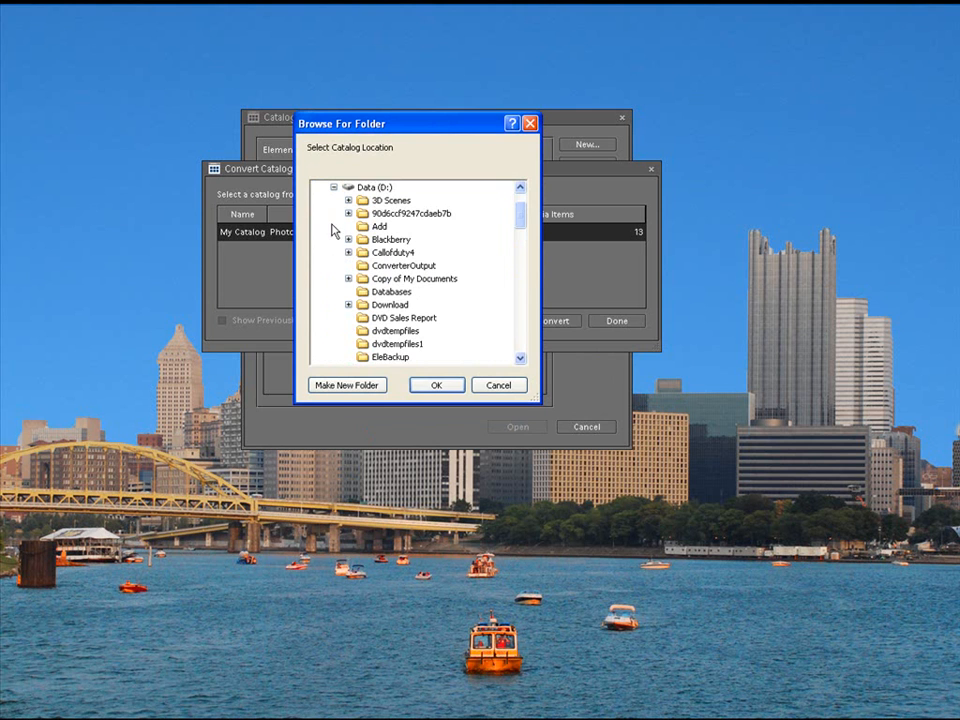
pyautogui.moveTo(320, 340)
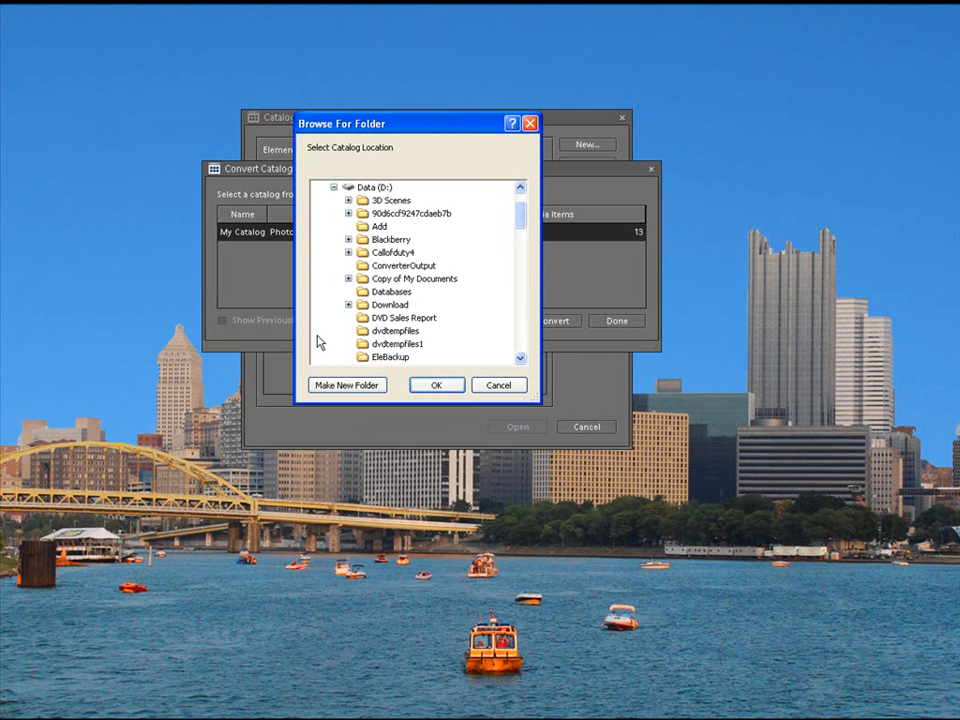
pyautogui.scroll(-3)
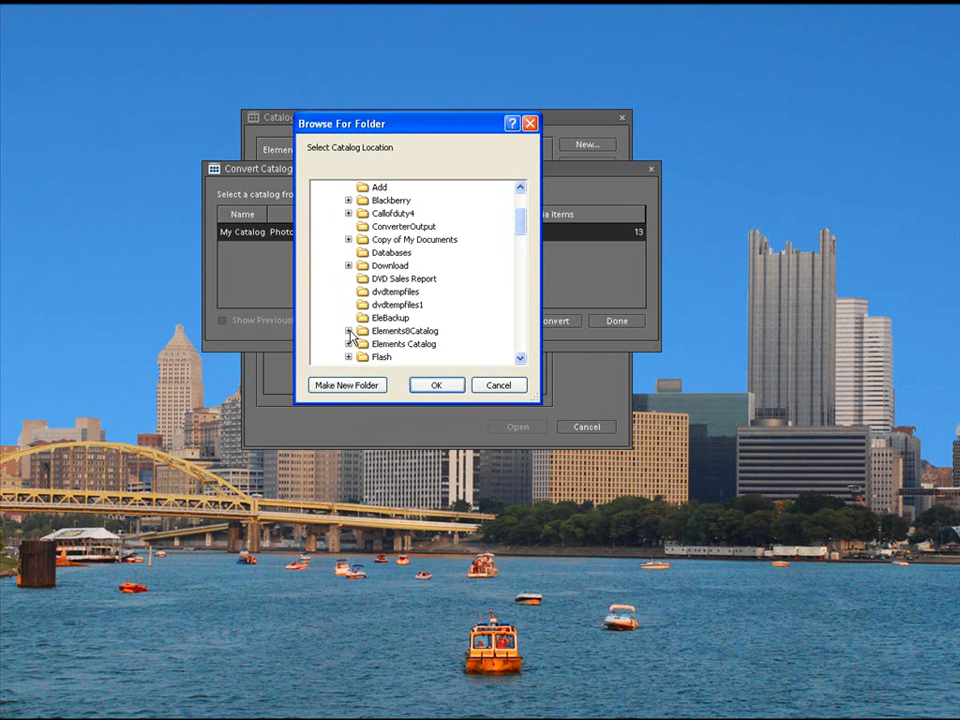
pyautogui.click(349, 331)
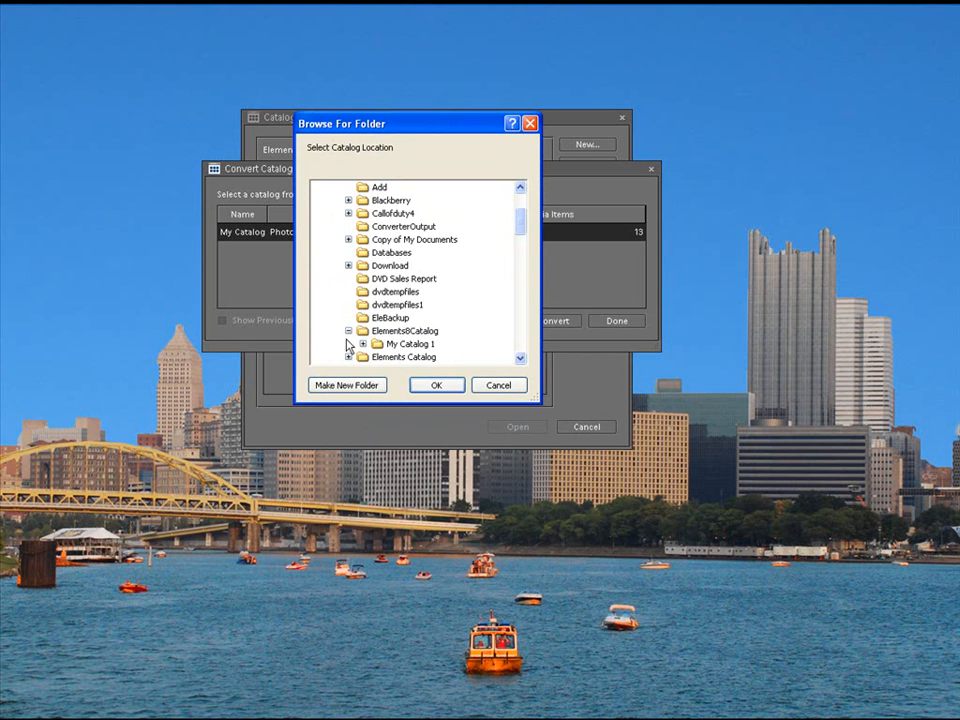
pyautogui.click(402, 330)
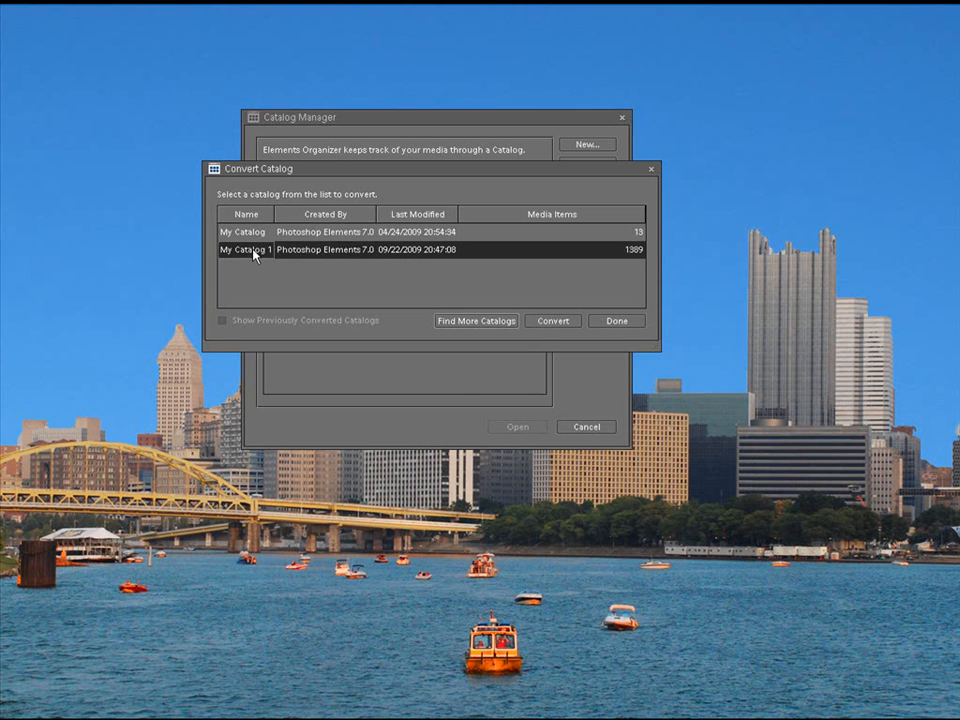
pyautogui.moveTo(245, 260)
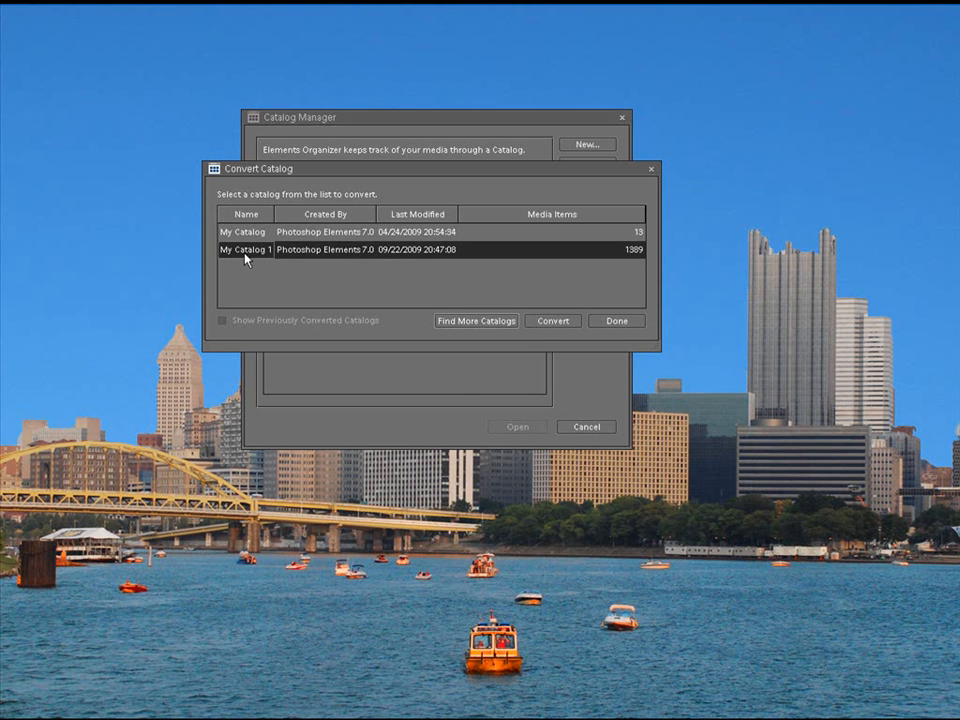
pyautogui.moveTo(251, 275)
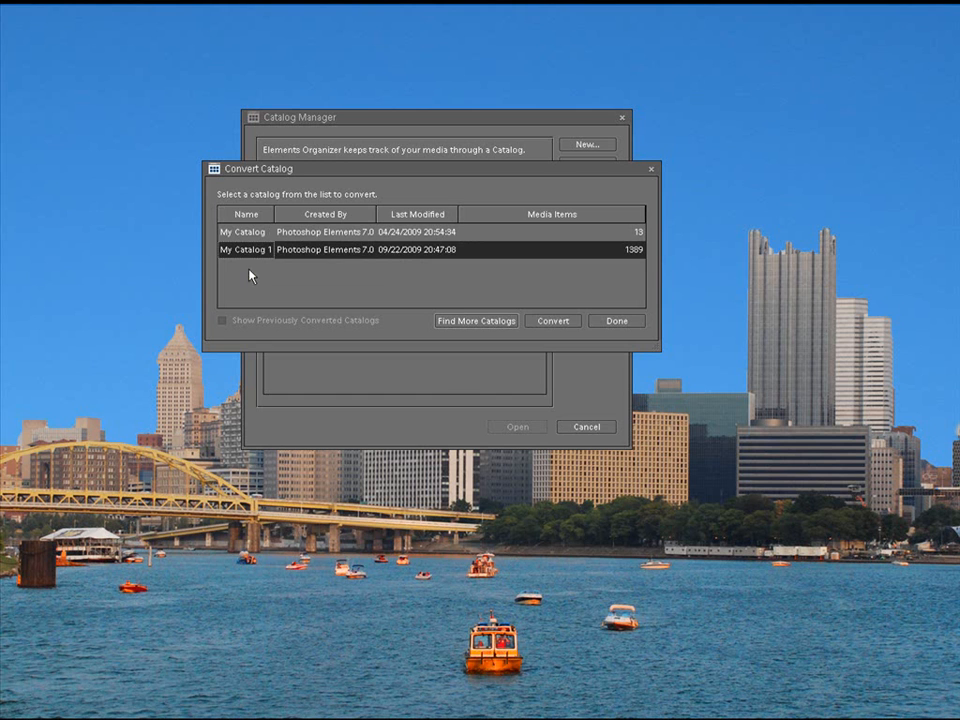
pyautogui.moveTo(260, 280)
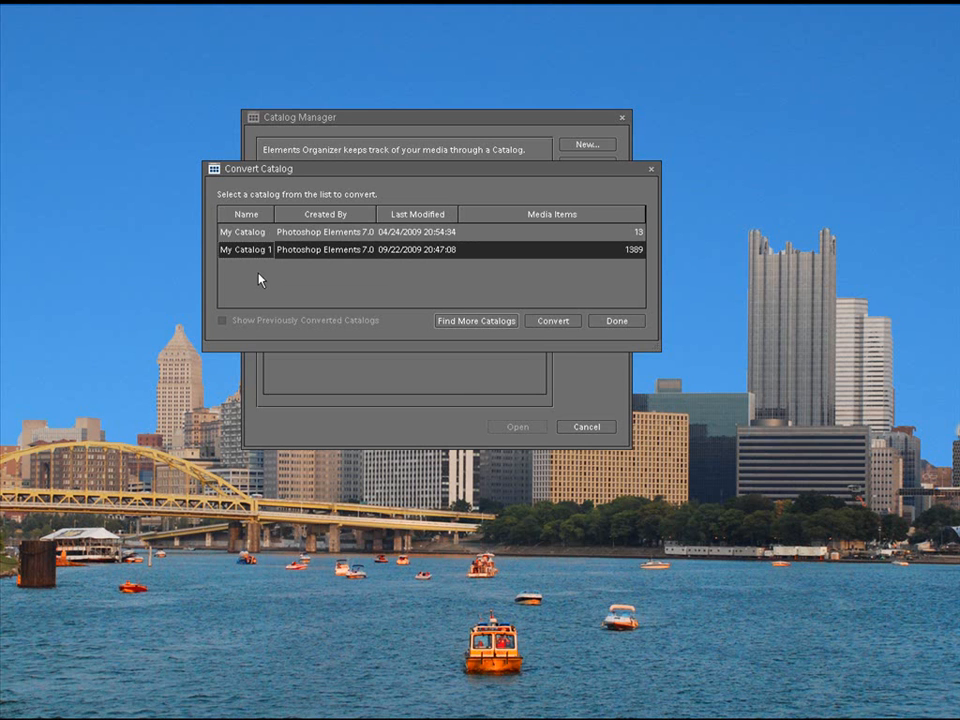
pyautogui.moveTo(276, 288)
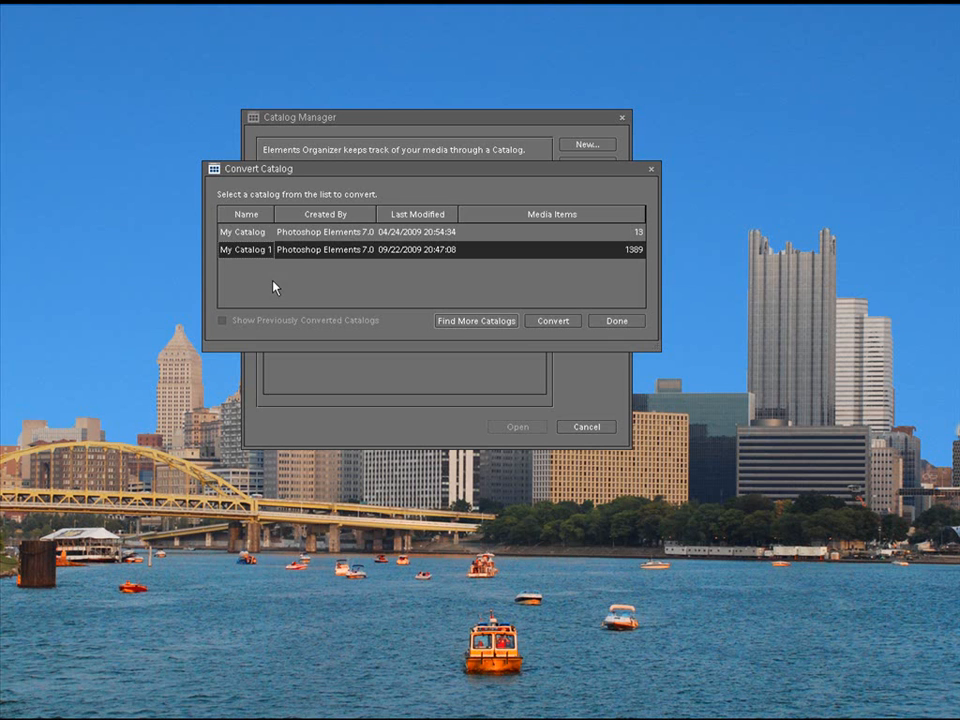
pyautogui.moveTo(542, 333)
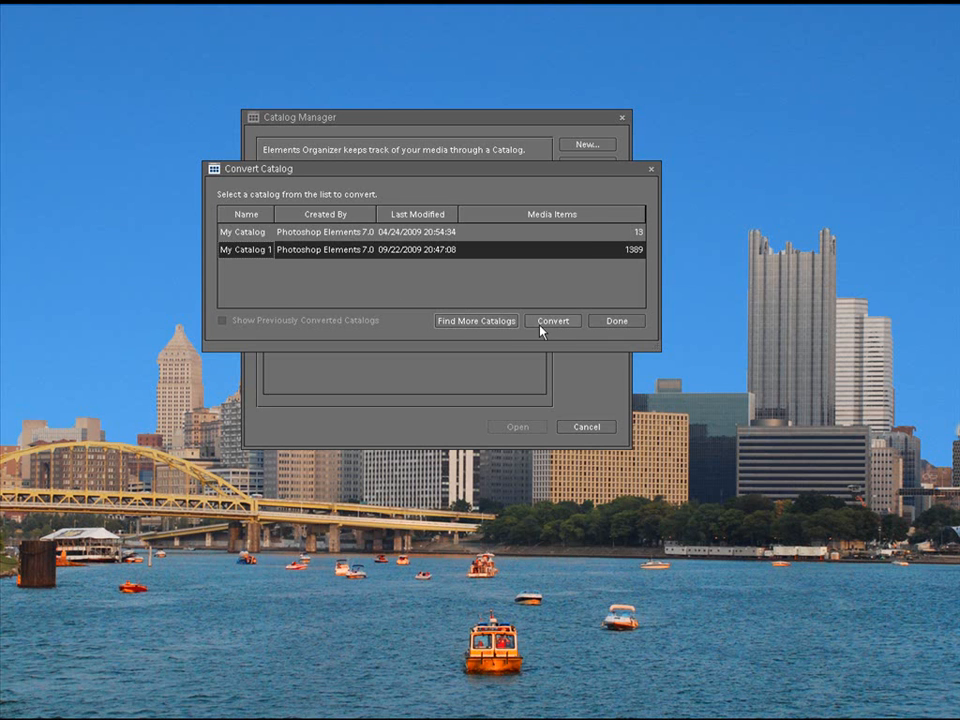
pyautogui.click(553, 320)
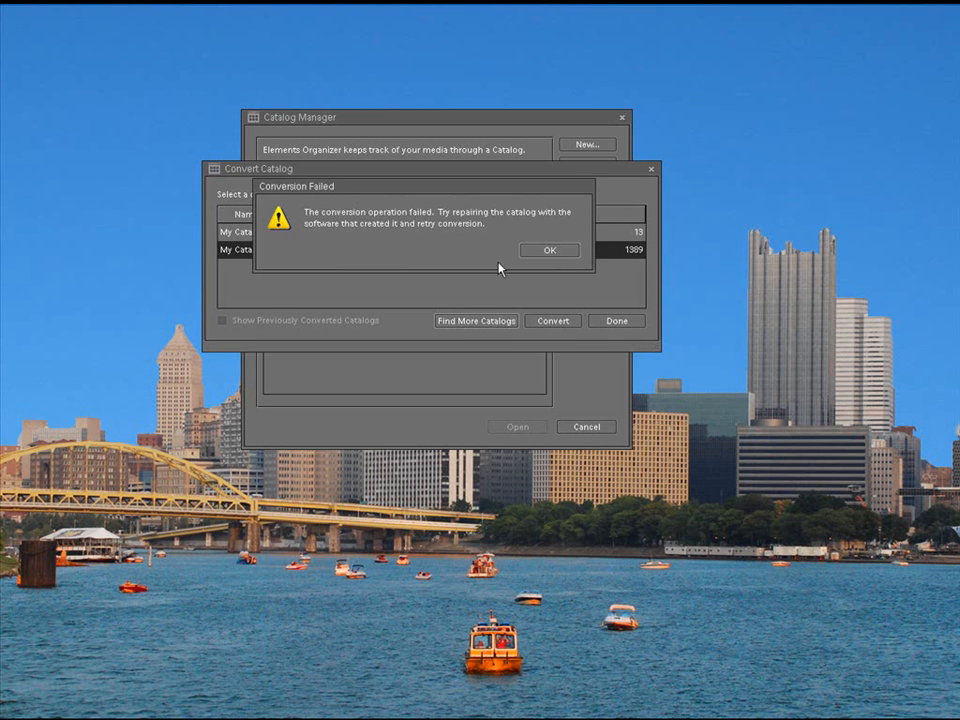
pyautogui.click(548, 250)
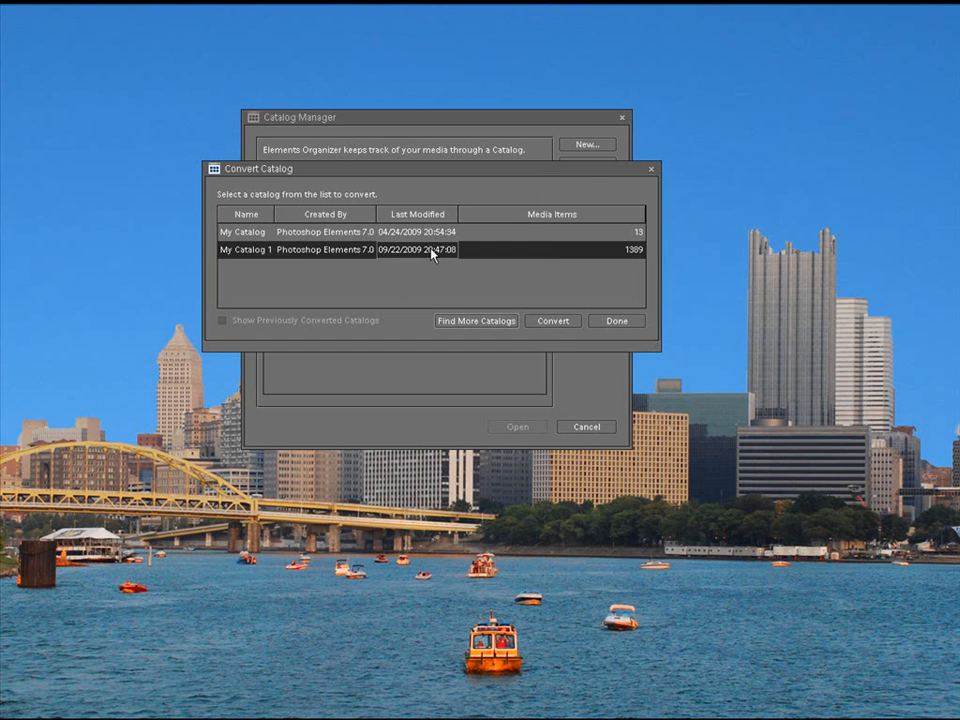
pyautogui.click(552, 320)
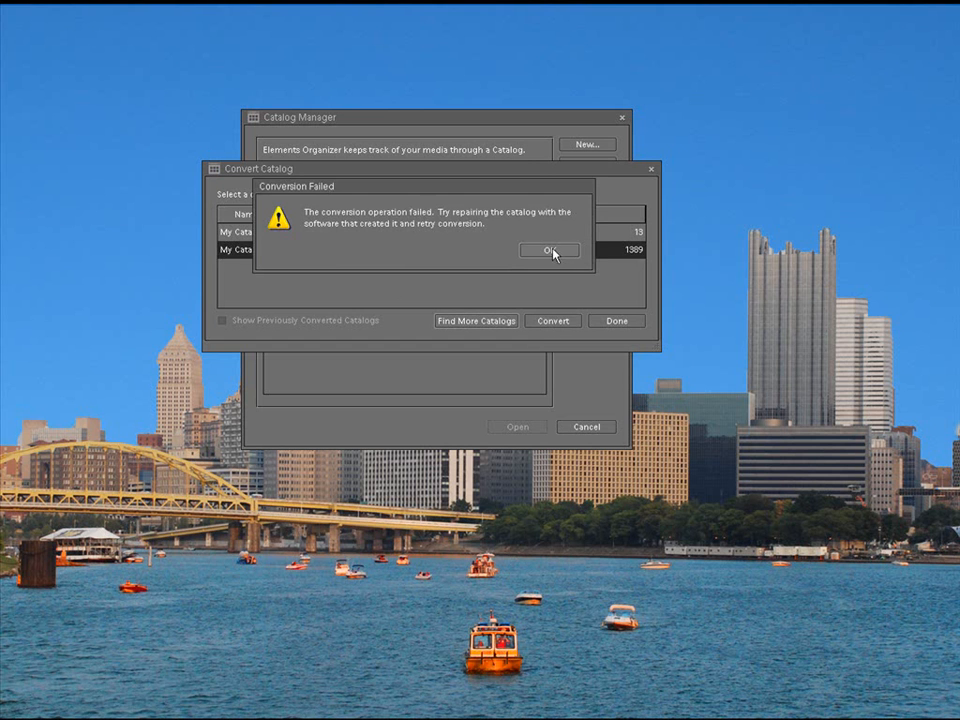
pyautogui.click(549, 250)
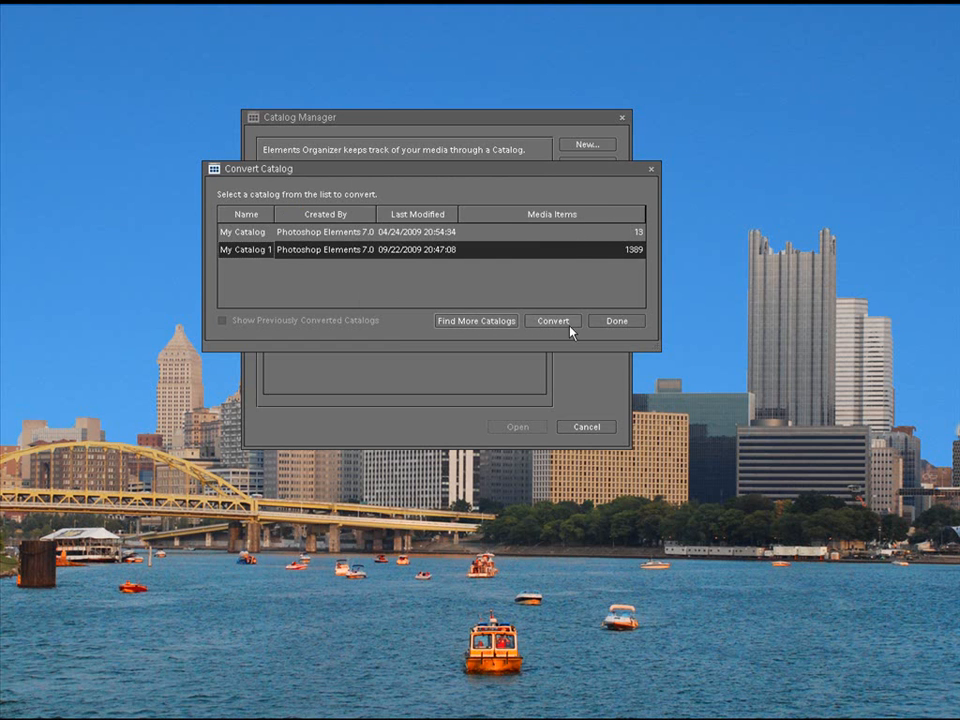
pyautogui.click(552, 321)
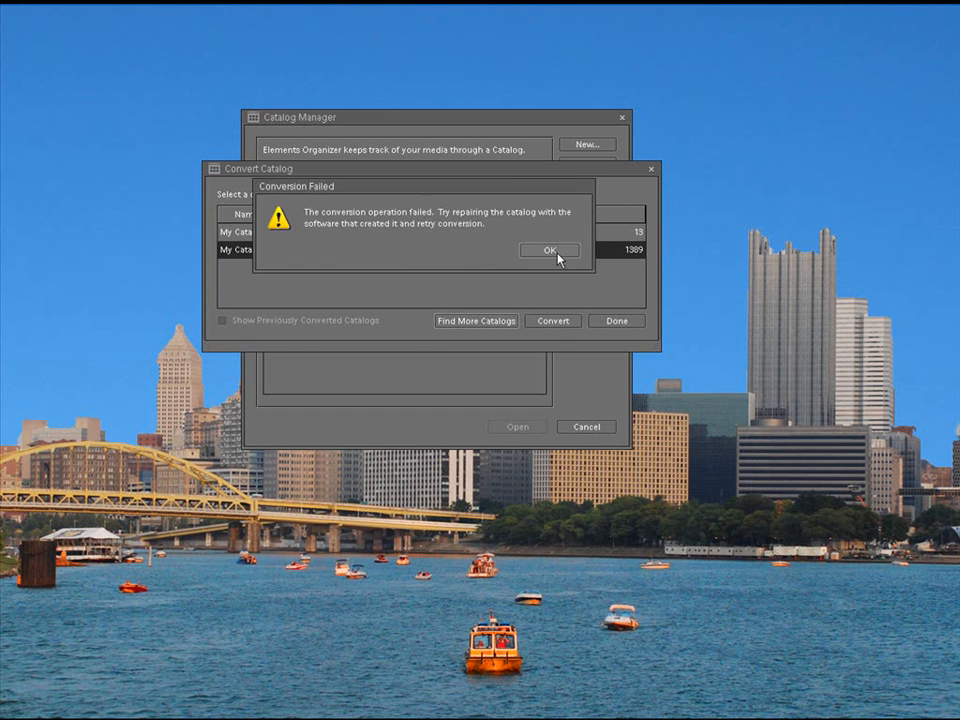
pyautogui.click(550, 250)
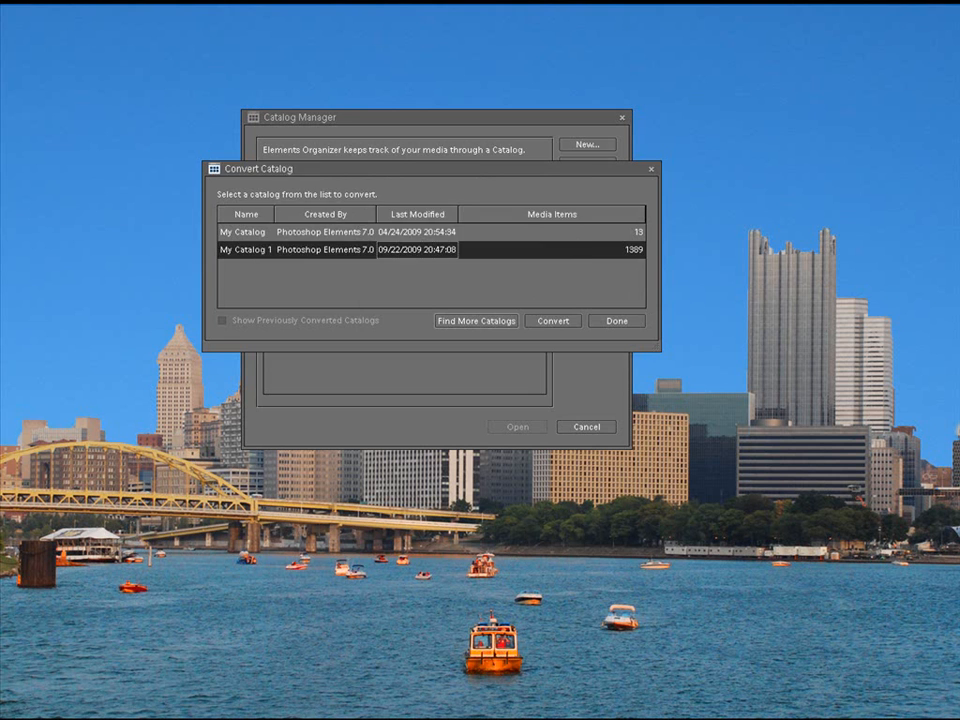
pyautogui.click(551, 321)
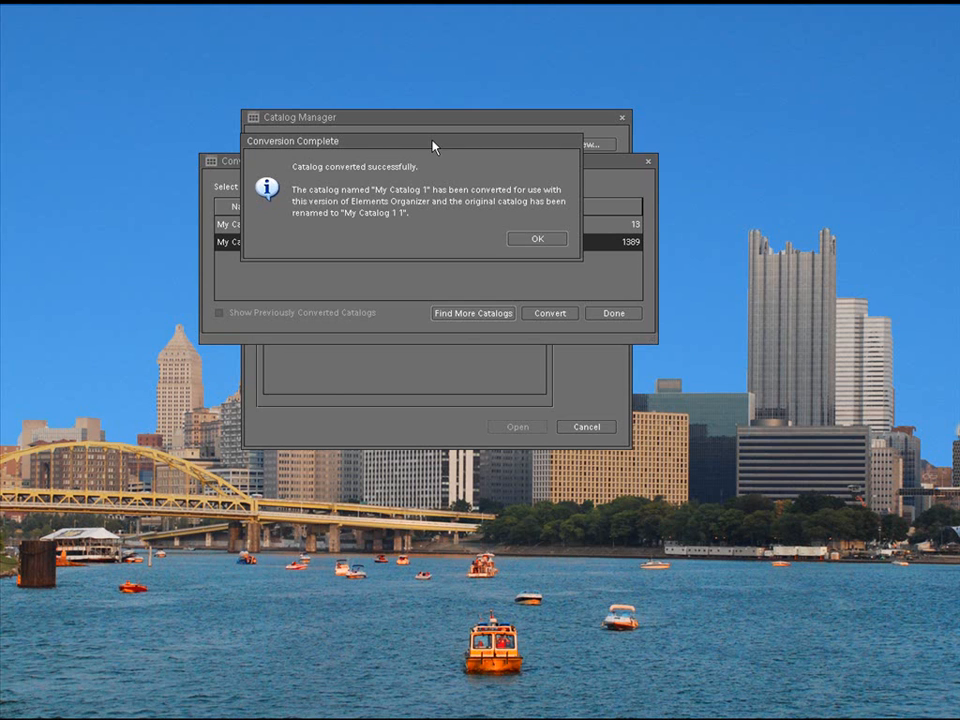
pyautogui.moveTo(453, 208)
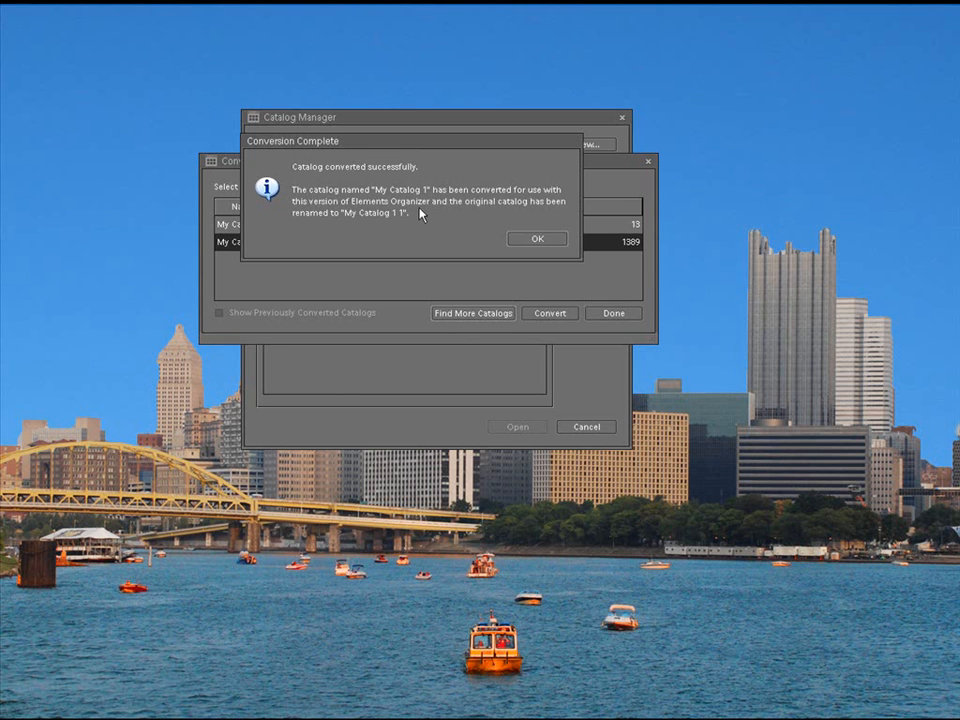
pyautogui.moveTo(440, 210)
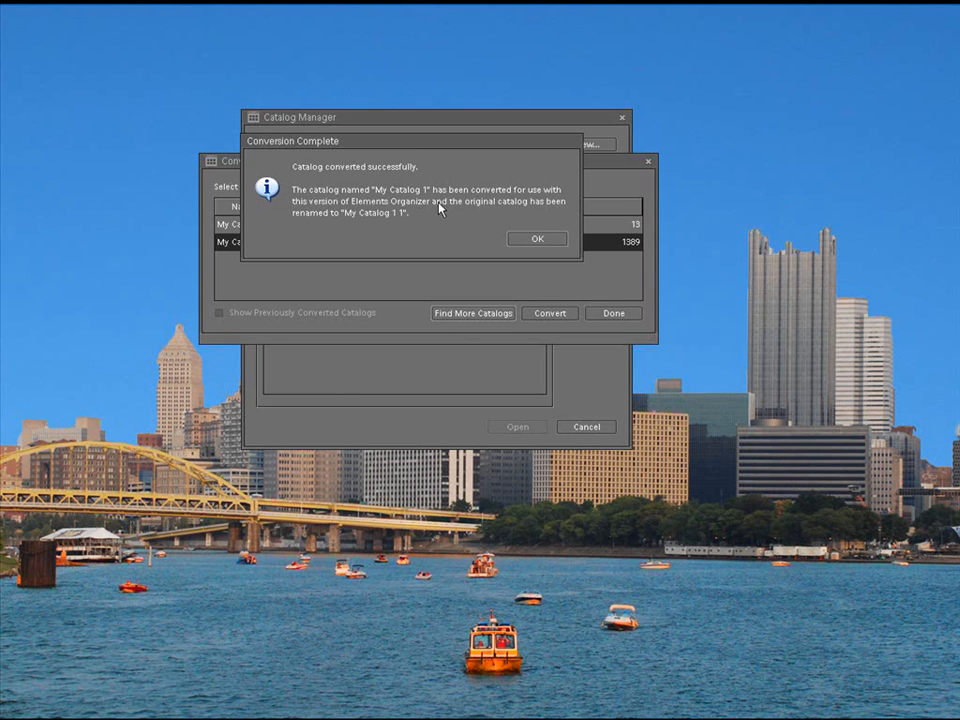
pyautogui.moveTo(338, 231)
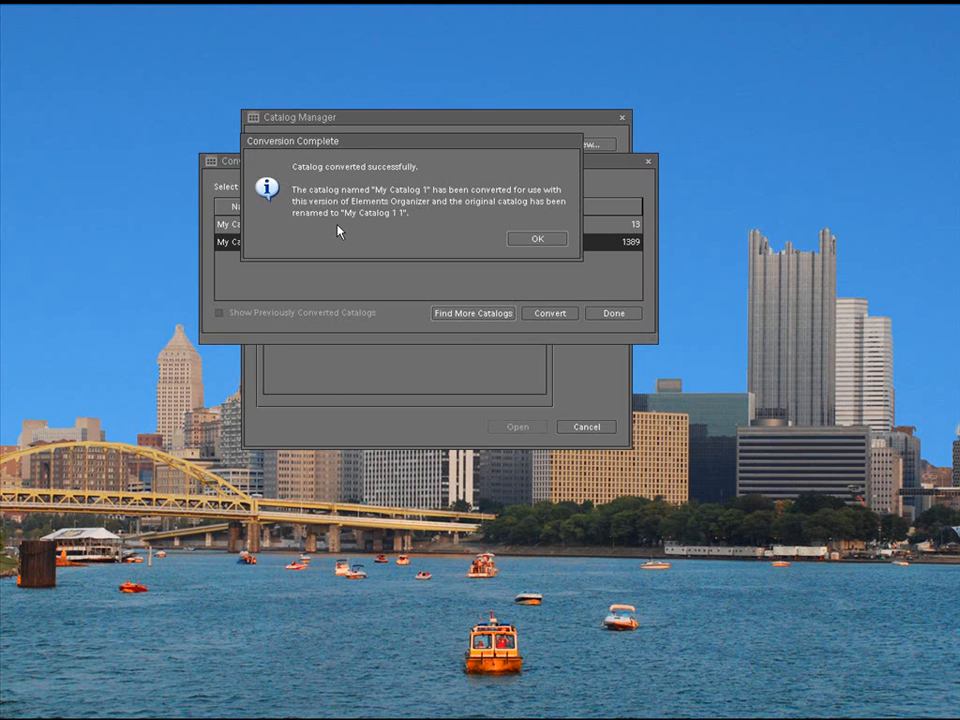
pyautogui.moveTo(402, 226)
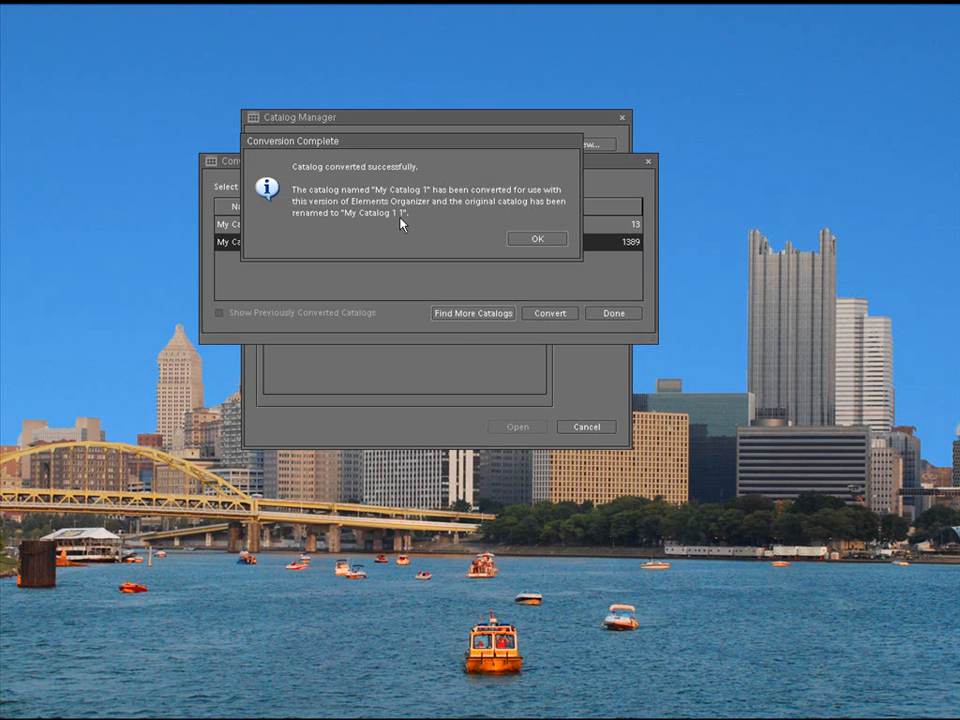
pyautogui.moveTo(406, 147)
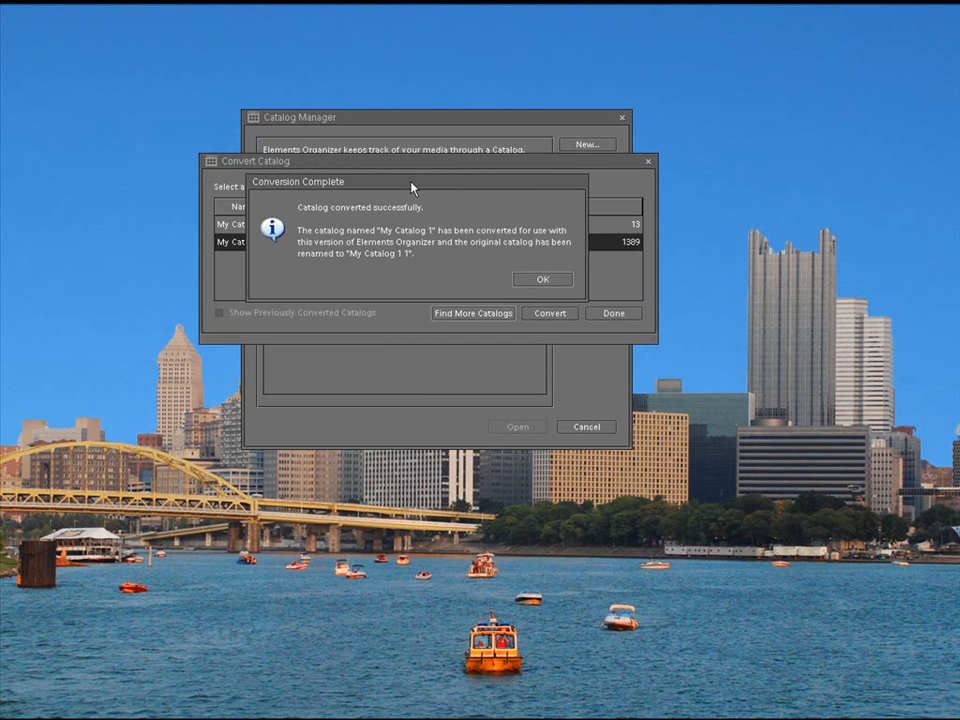
# Dismiss the Conversion Complete notice for My Catalog 1
pyautogui.click(543, 279)
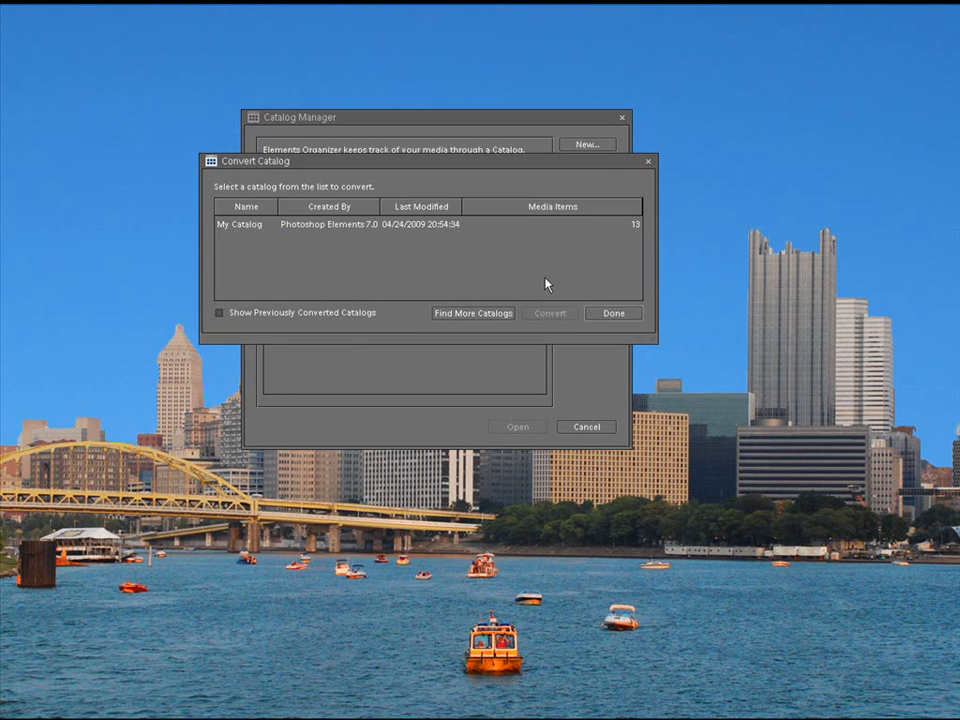
# Point the Catalog Manager to Elements8Catalog and optimize My Catalog 1
pyautogui.click(612, 313)
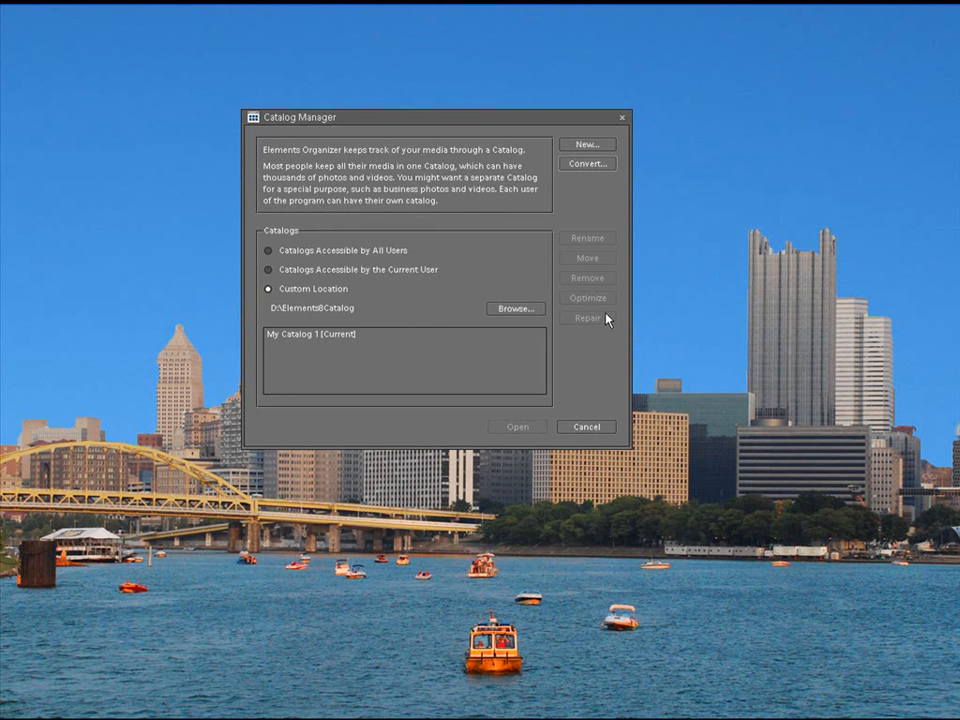
pyautogui.moveTo(444, 294)
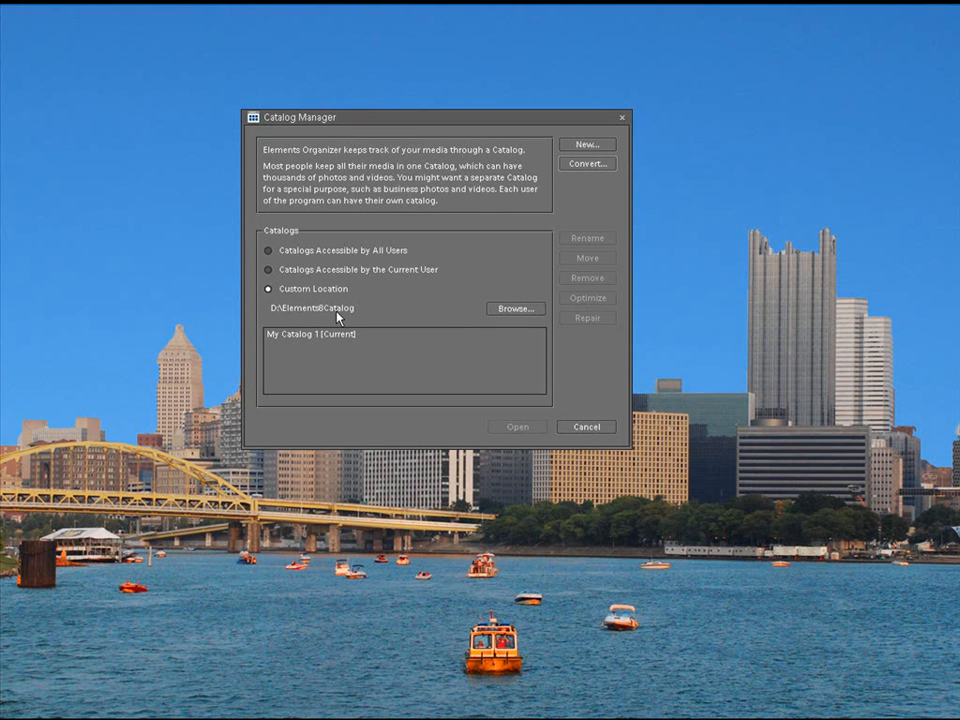
pyautogui.moveTo(493, 315)
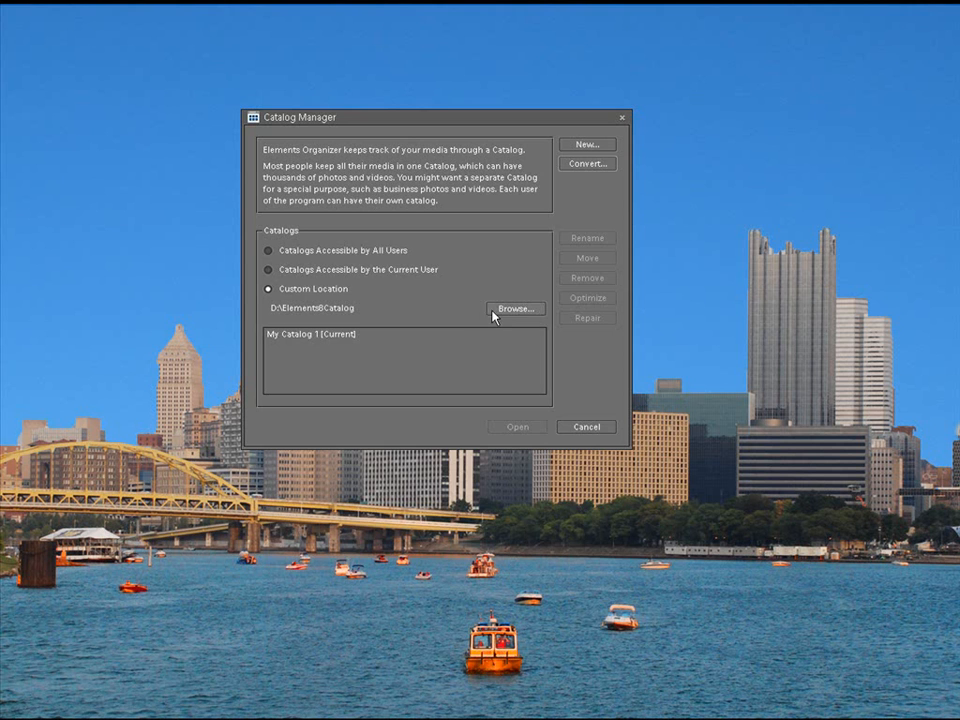
pyautogui.click(516, 308)
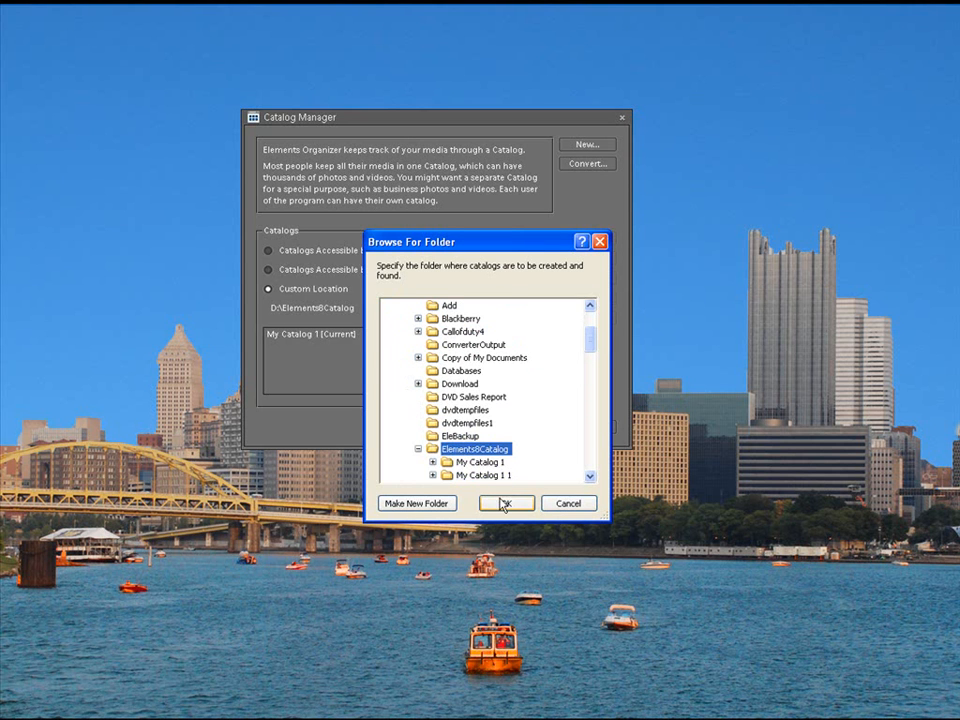
pyautogui.click(509, 503)
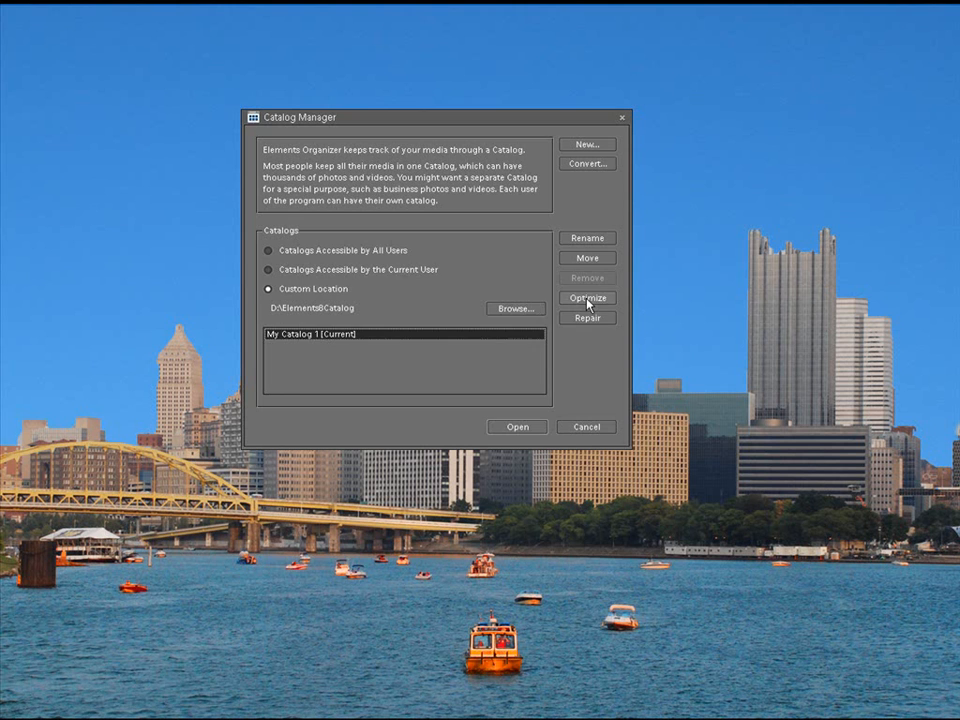
pyautogui.click(587, 297)
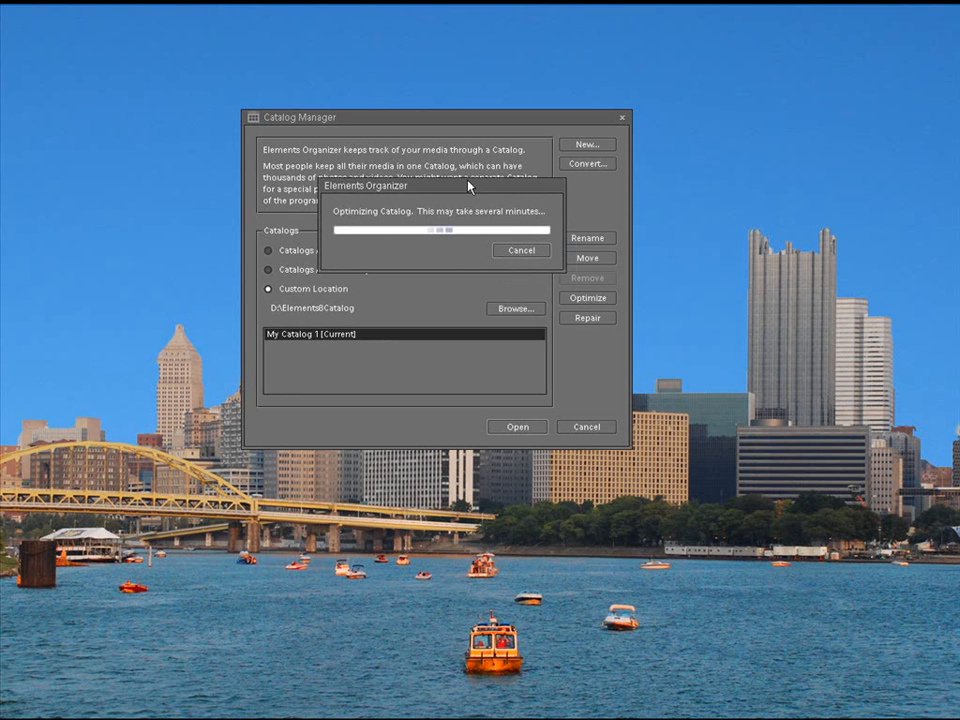
pyautogui.moveTo(399, 366)
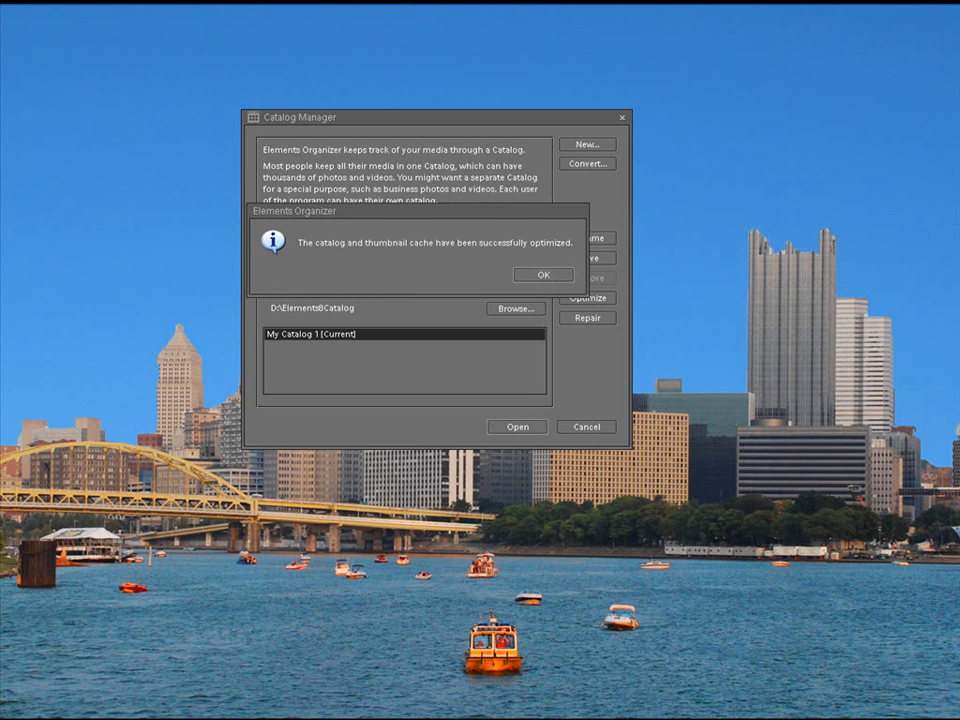
pyautogui.moveTo(948, 260)
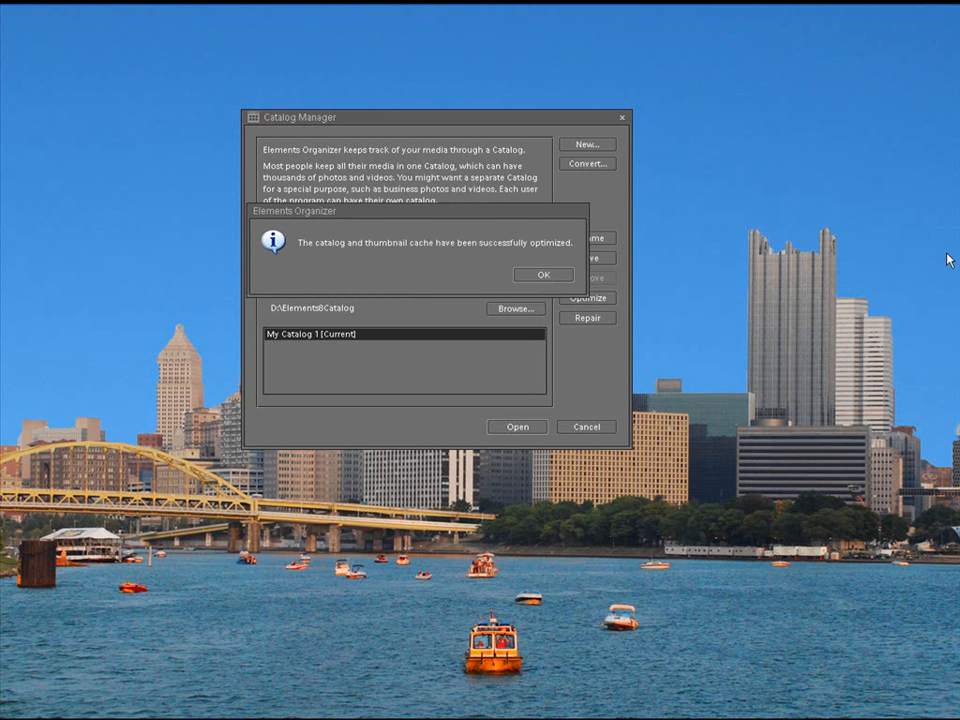
pyautogui.moveTo(404, 260)
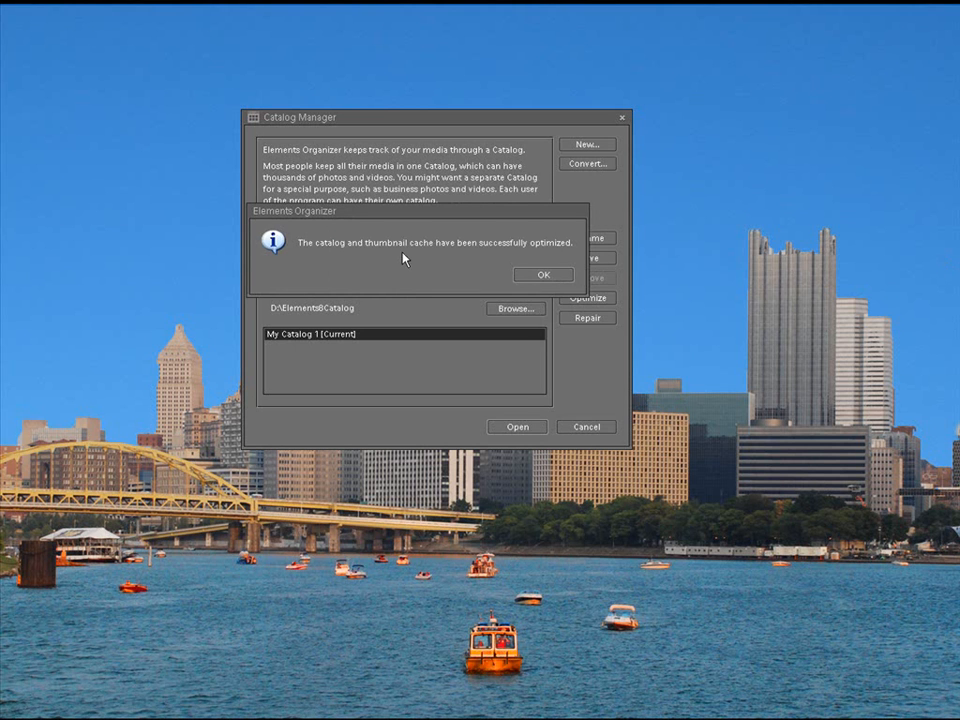
pyautogui.moveTo(546, 247)
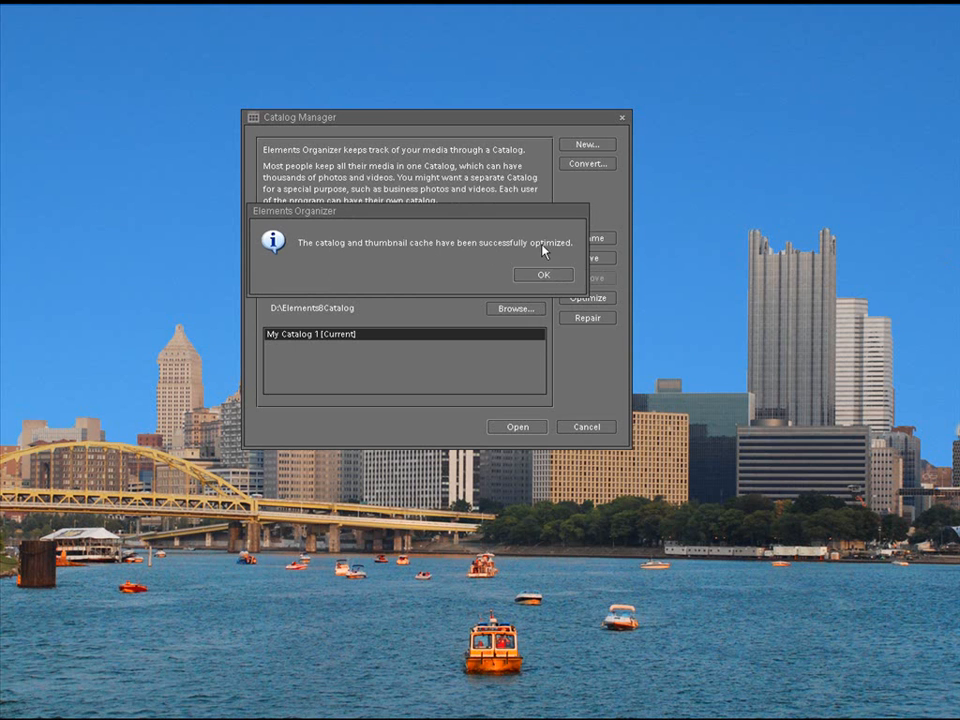
# Dismiss the successful optimization notice for My Catalog 1
pyautogui.click(542, 274)
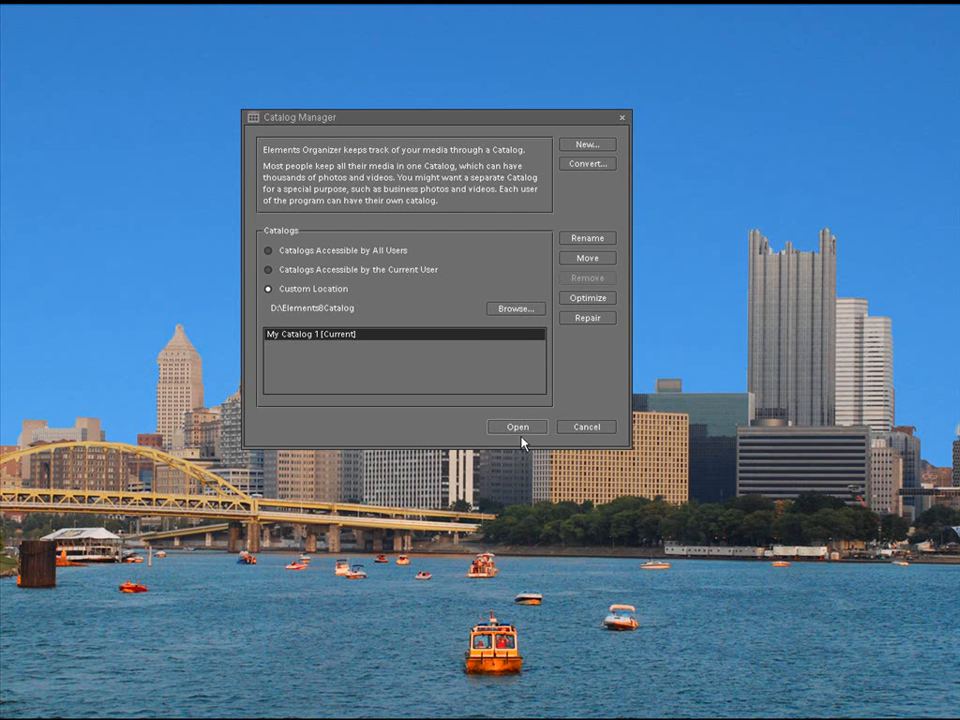
# Open My Catalog 1 in the Organizer, select a football photo, and scroll the albums
pyautogui.click(517, 427)
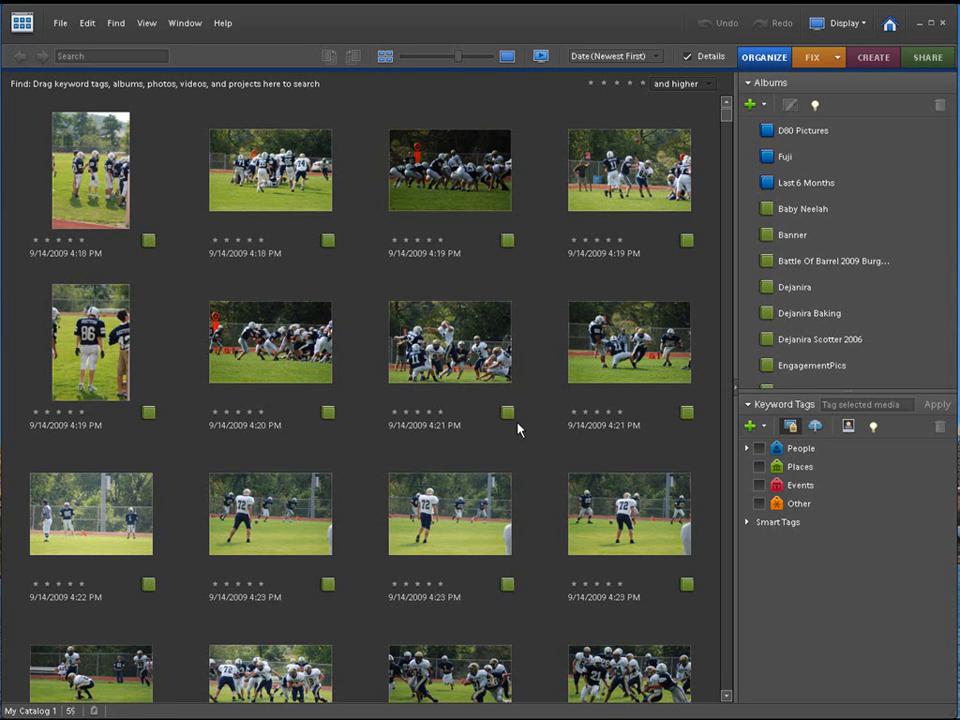
pyautogui.click(449, 341)
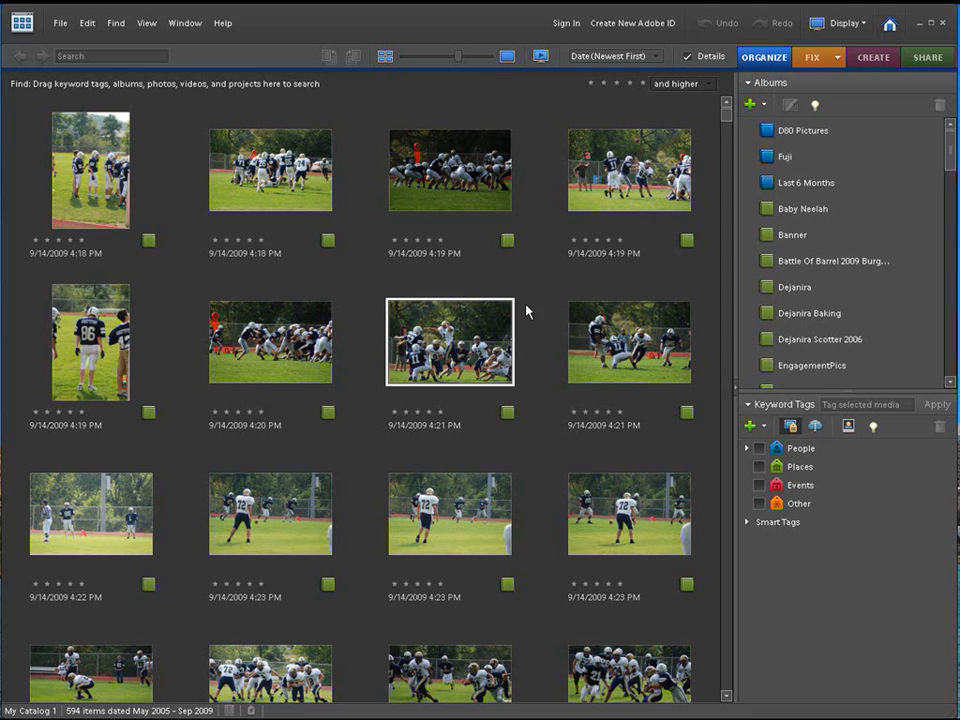
pyautogui.click(628, 342)
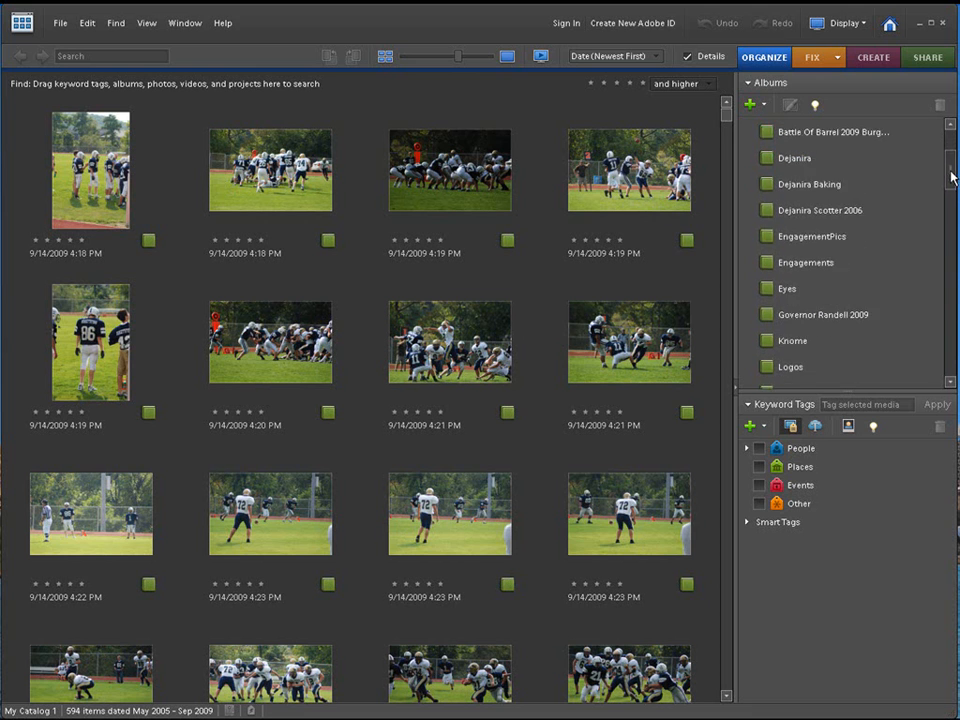
pyautogui.scroll(-3)
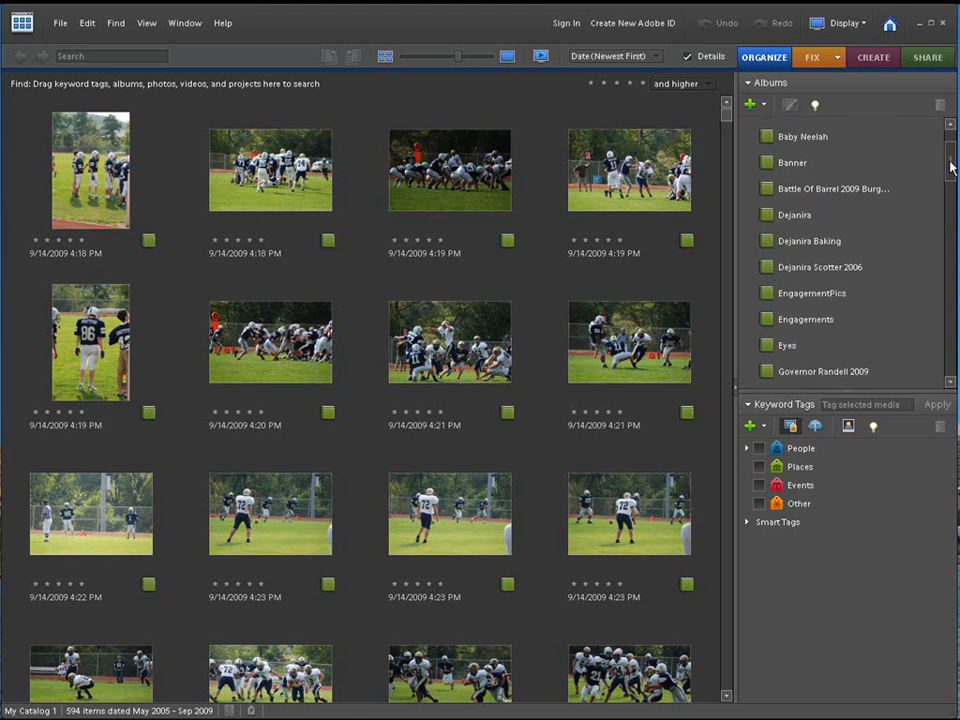
pyautogui.scroll(-3)
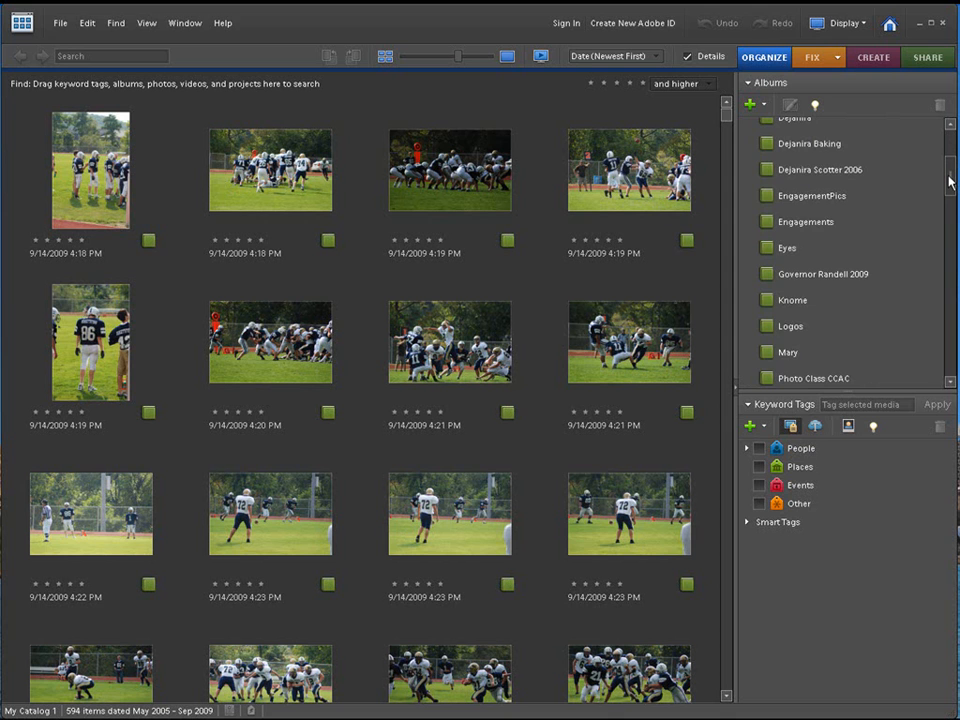
pyautogui.scroll(-3)
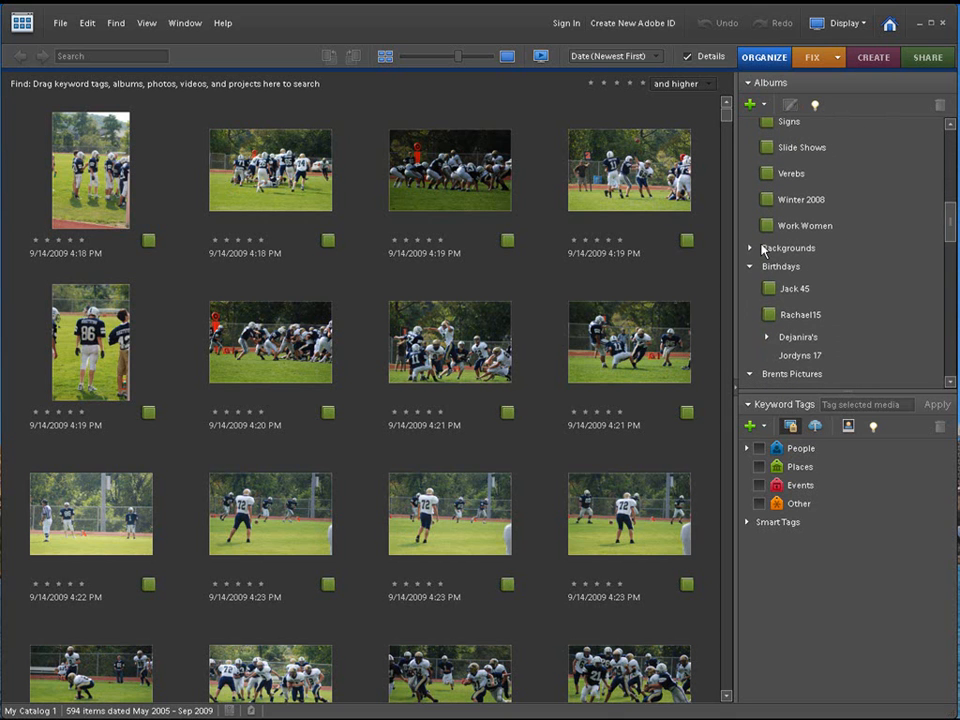
# View Backgrounds, Slide Shows, Baby Neelah, Banner, Burgettstown and the Dejanira albums
pyautogui.click(749, 247)
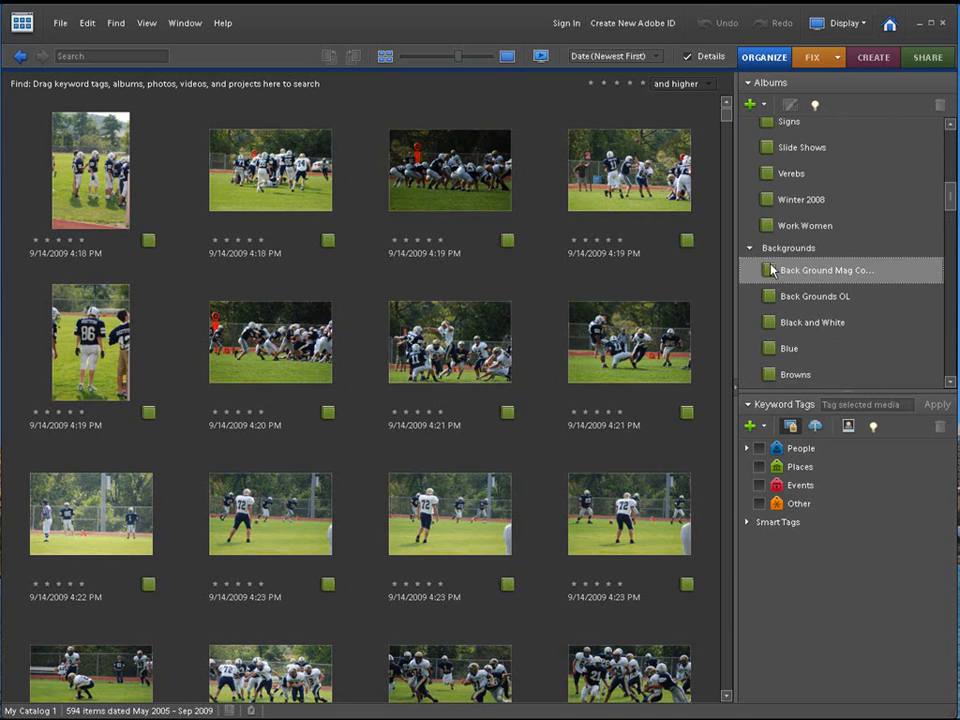
pyautogui.click(821, 296)
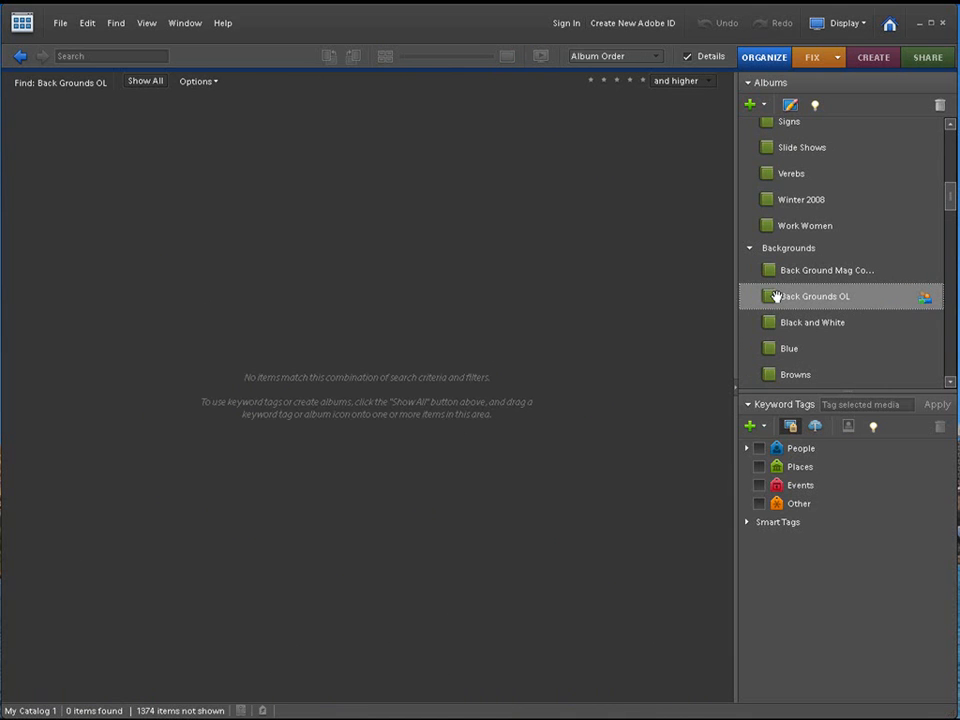
pyautogui.click(813, 322)
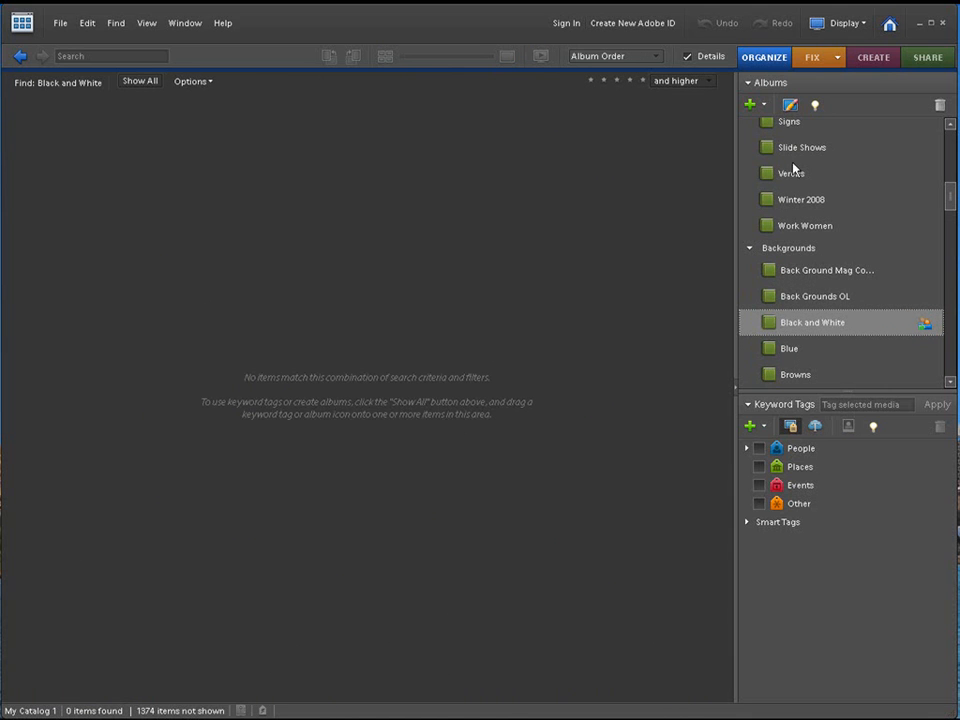
pyautogui.click(794, 173)
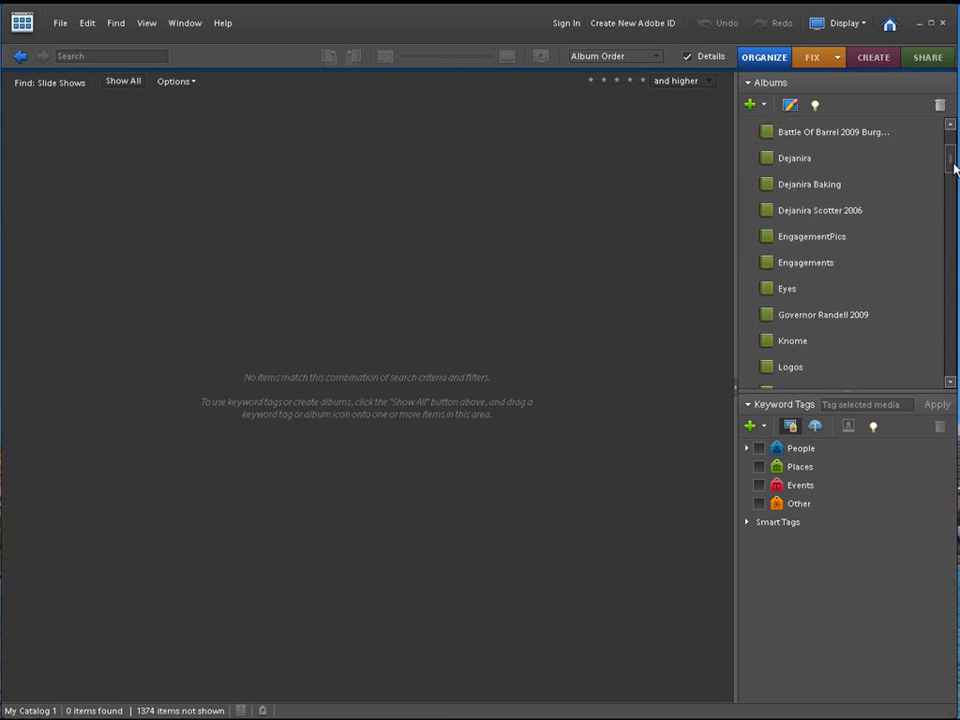
pyautogui.click(810, 208)
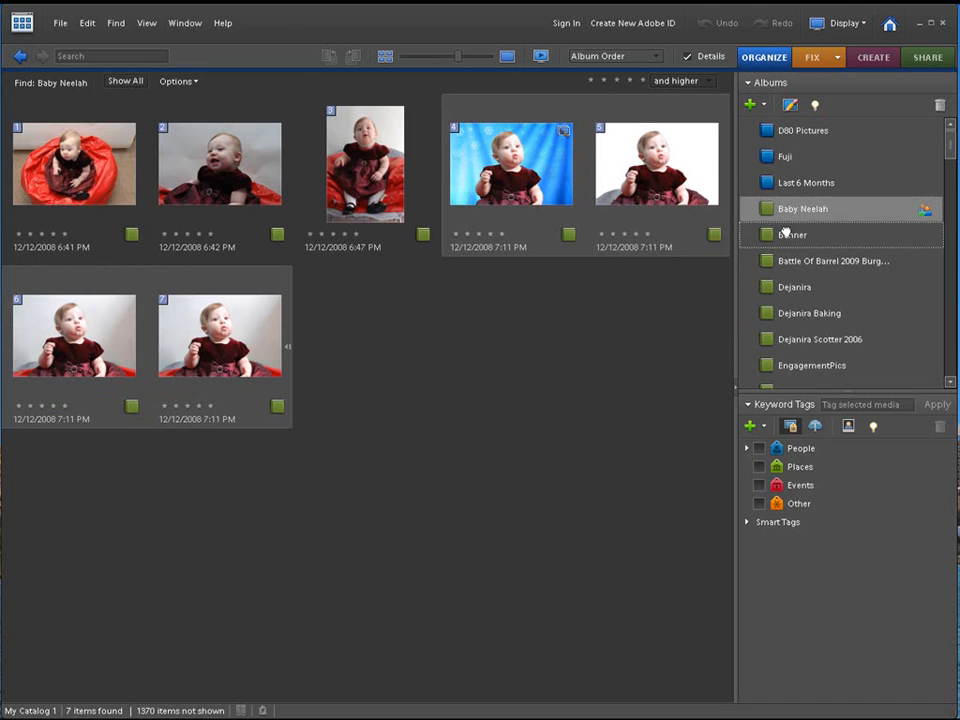
pyautogui.click(789, 234)
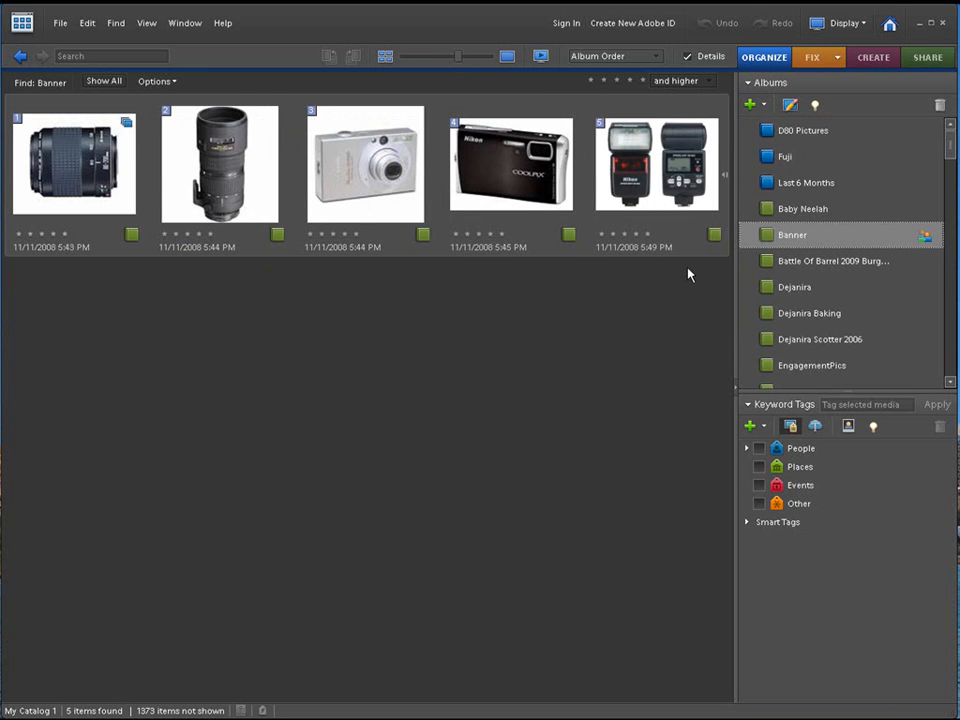
pyautogui.click(829, 261)
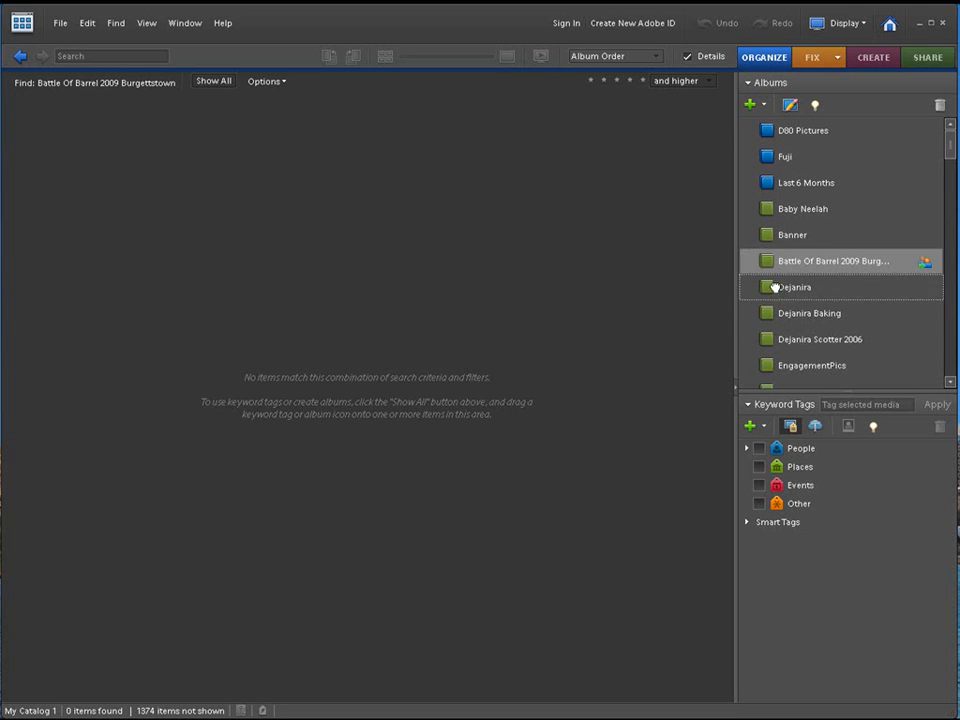
pyautogui.click(799, 287)
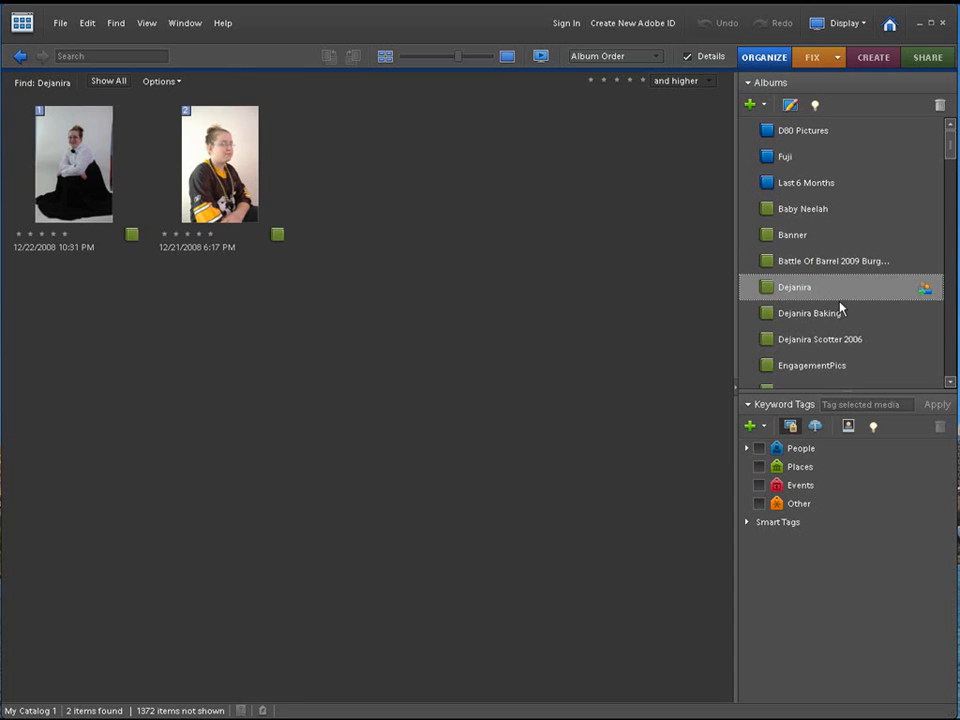
pyautogui.click(810, 313)
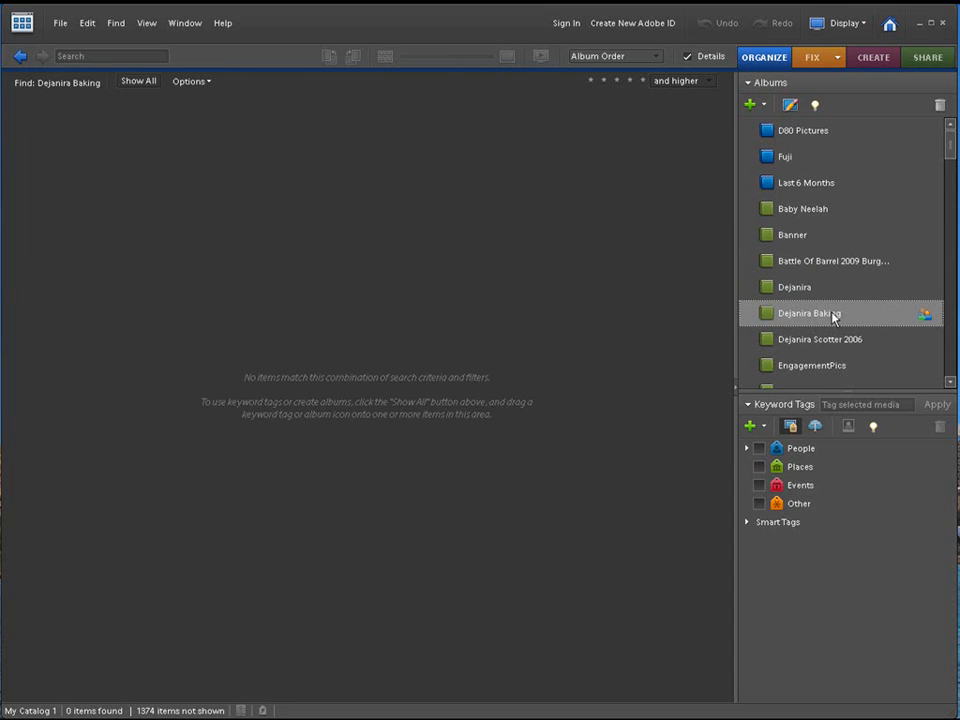
pyautogui.click(820, 339)
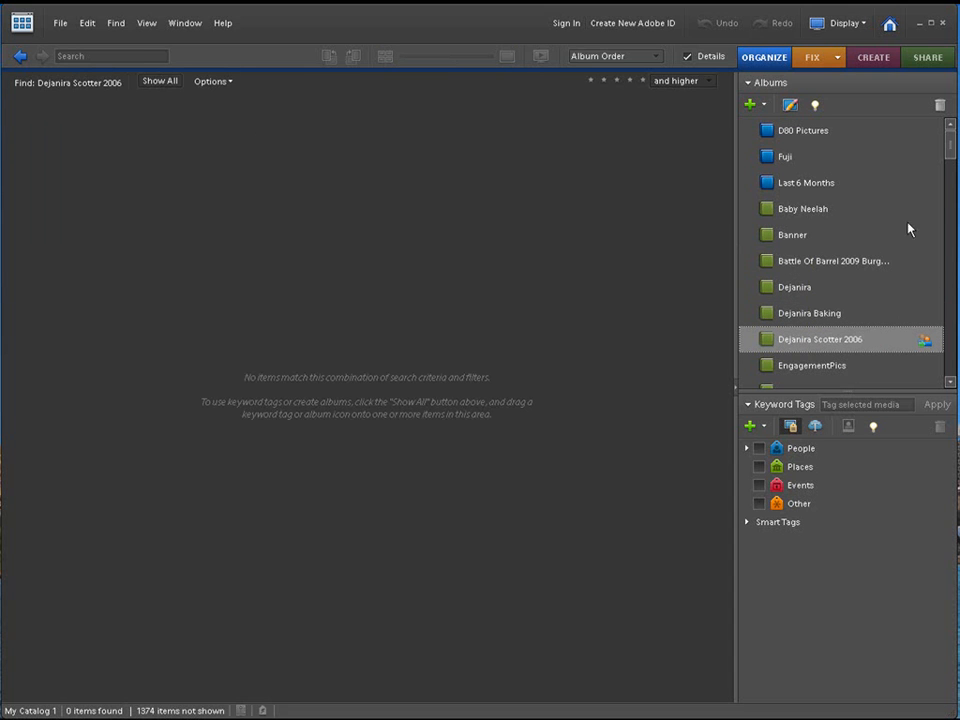
# View the Verebs, Winter 2008 and Work Women albums, then scroll further down
pyautogui.scroll(-3)
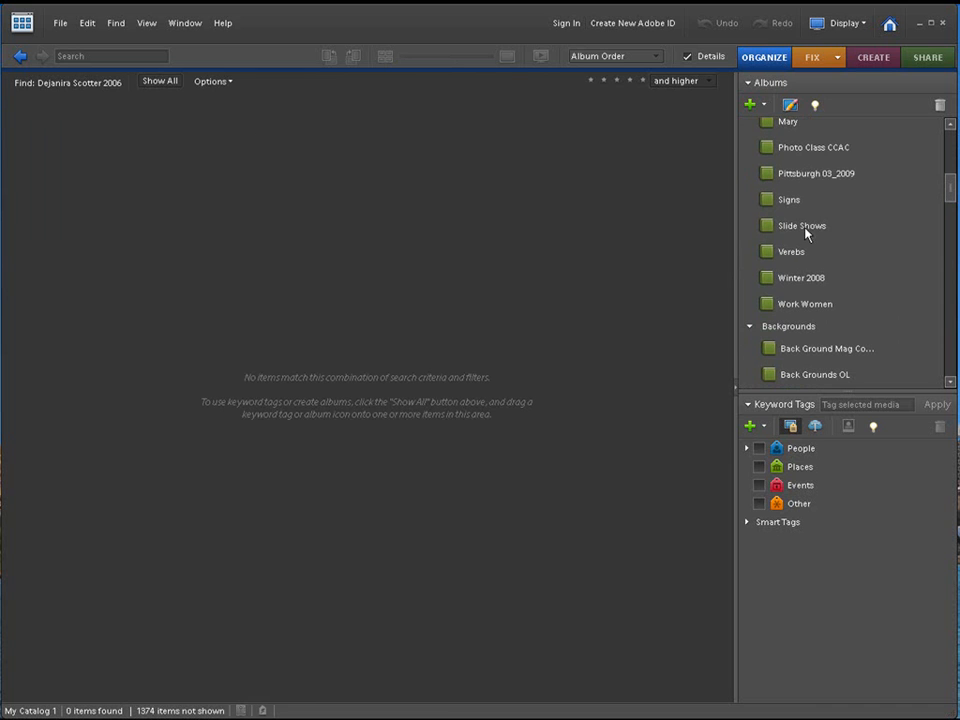
pyautogui.click(789, 251)
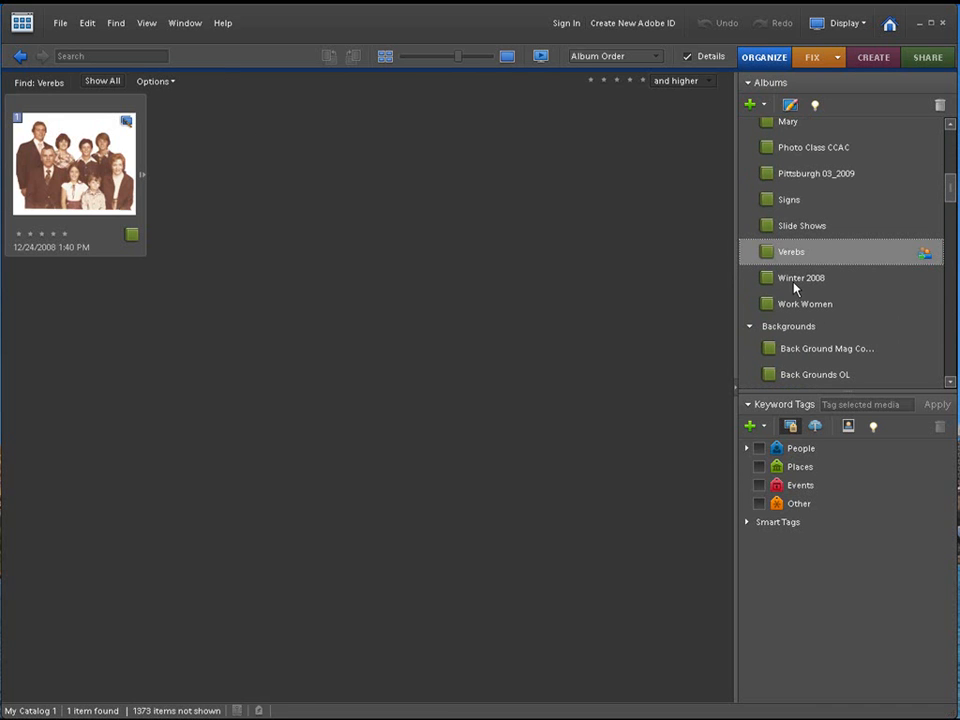
pyautogui.click(804, 277)
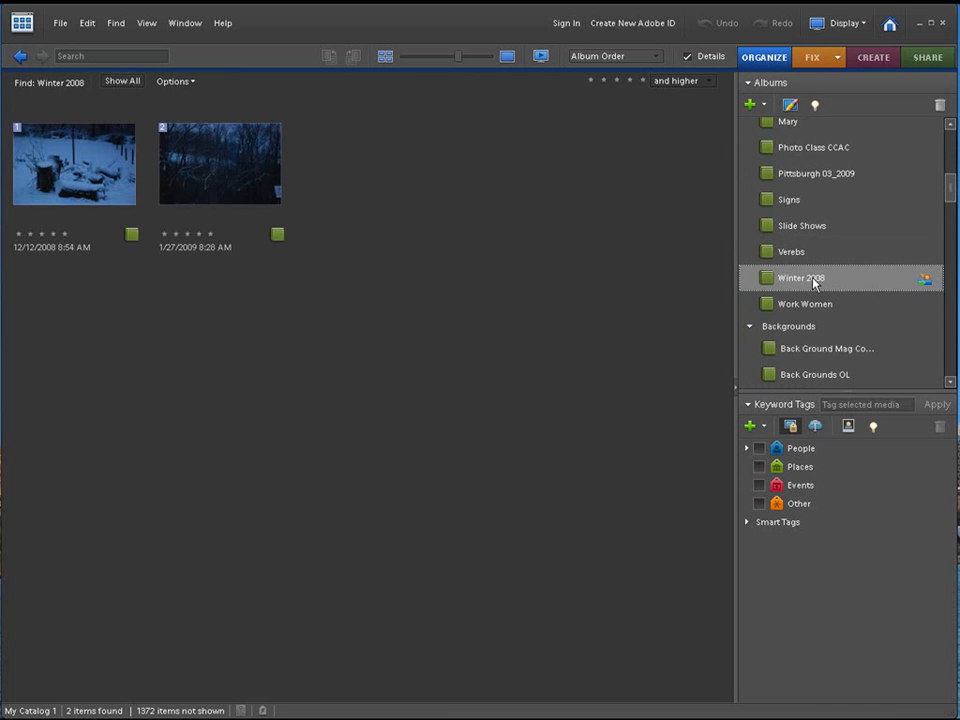
pyautogui.click(814, 303)
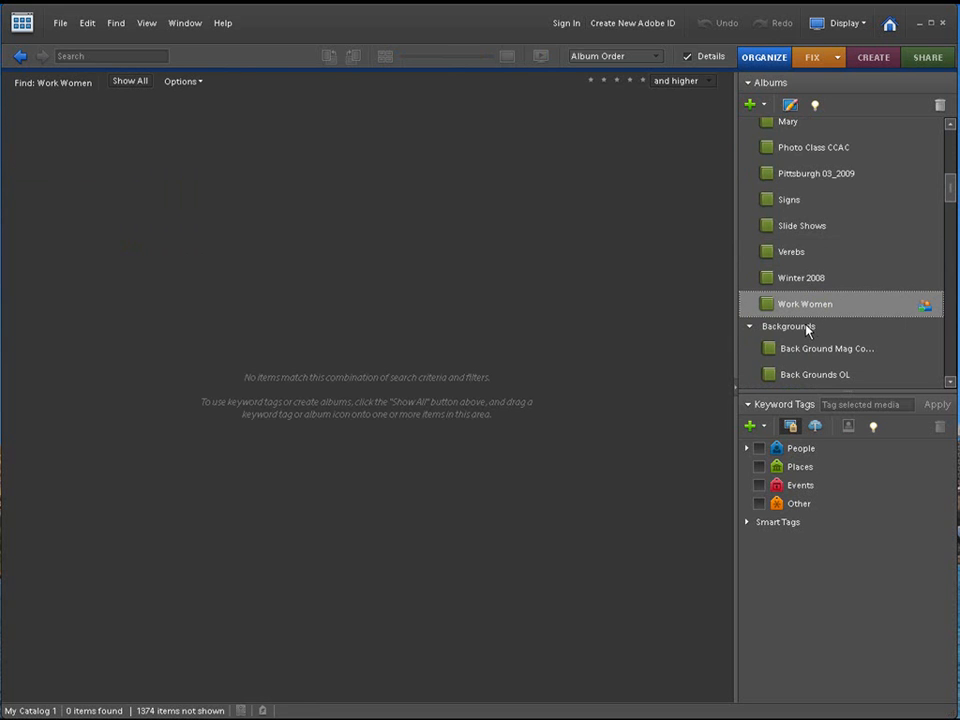
pyautogui.scroll(-3)
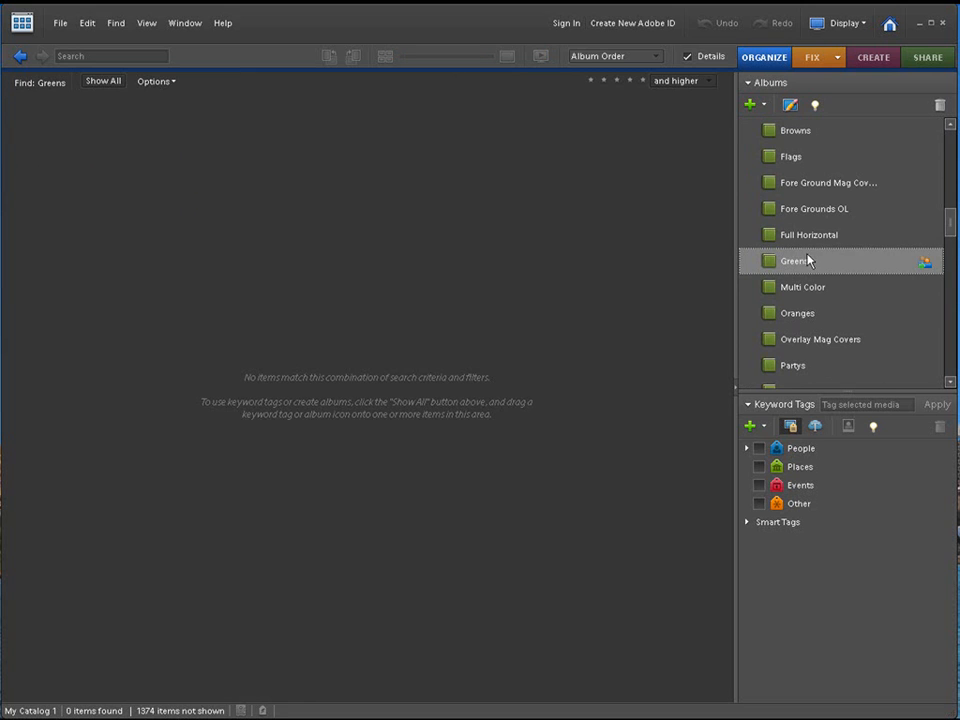
pyautogui.scroll(-3)
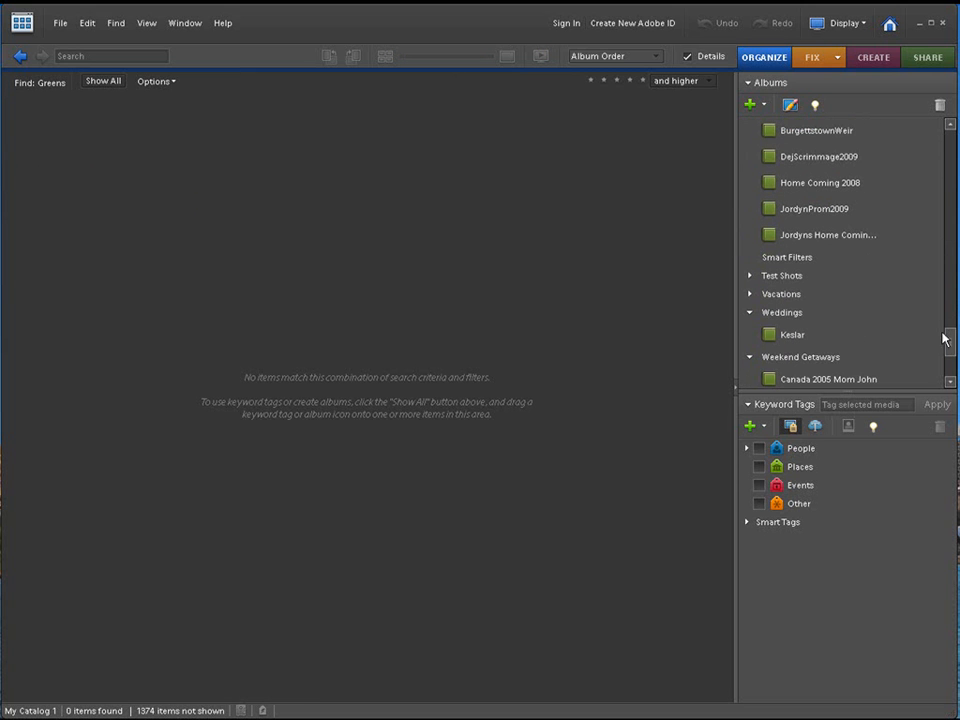
pyautogui.moveTo(756, 293)
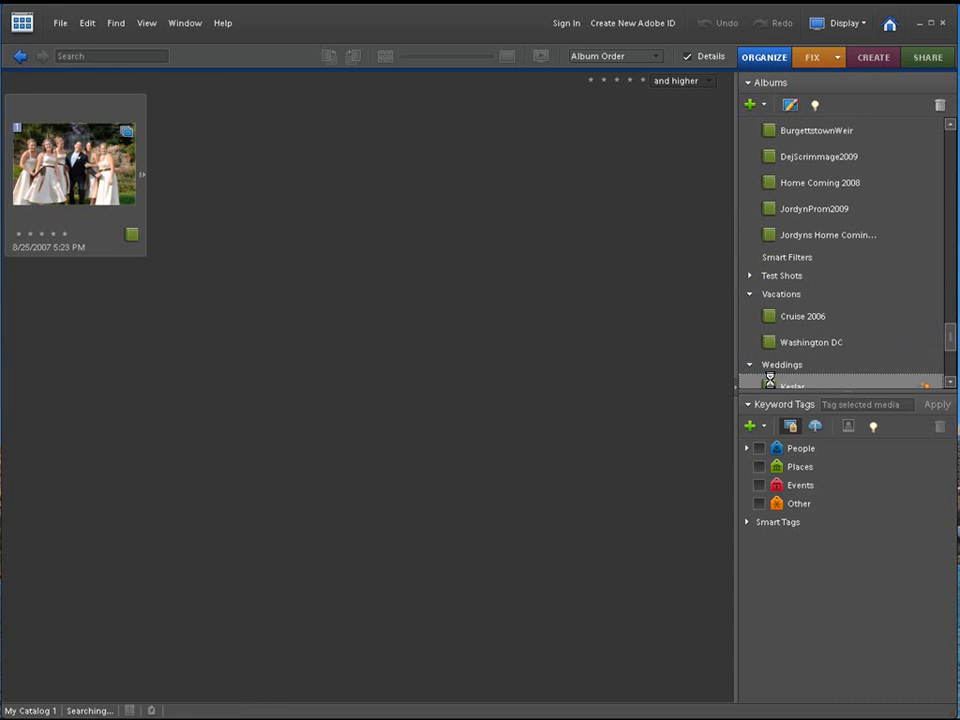
# Select the first group photo in the loaded 207-photo Keslar wedding album
pyautogui.click(787, 386)
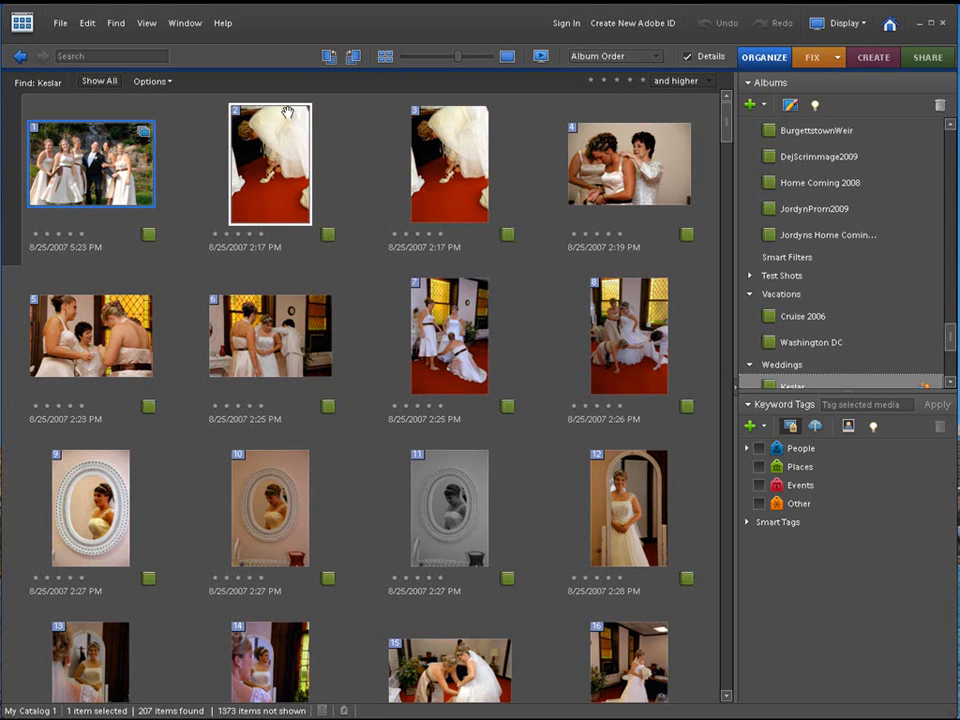
pyautogui.moveTo(333, 154)
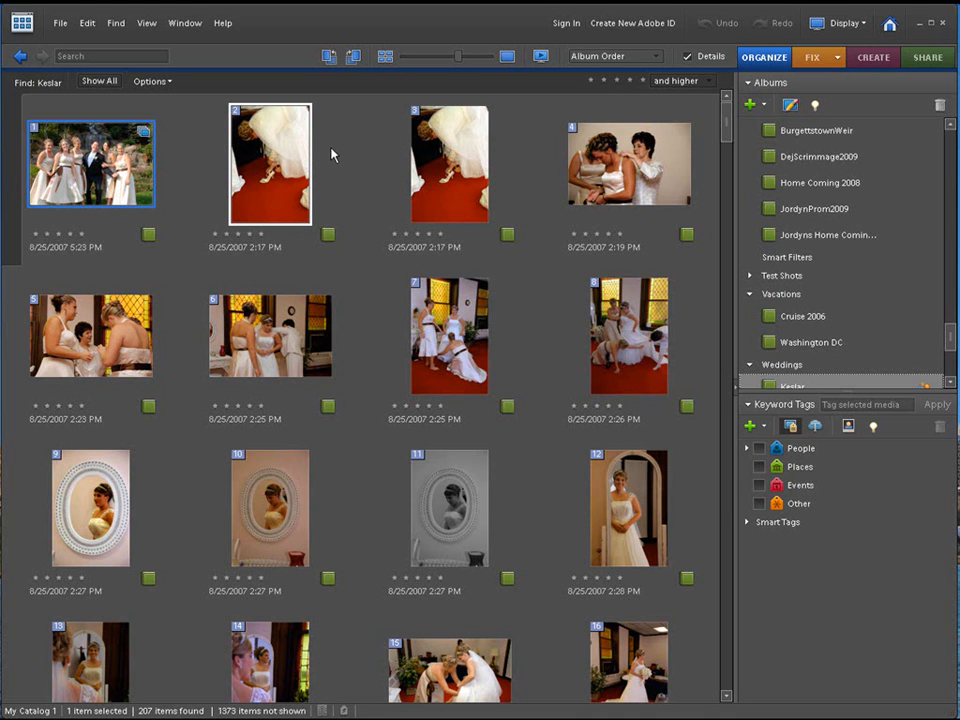